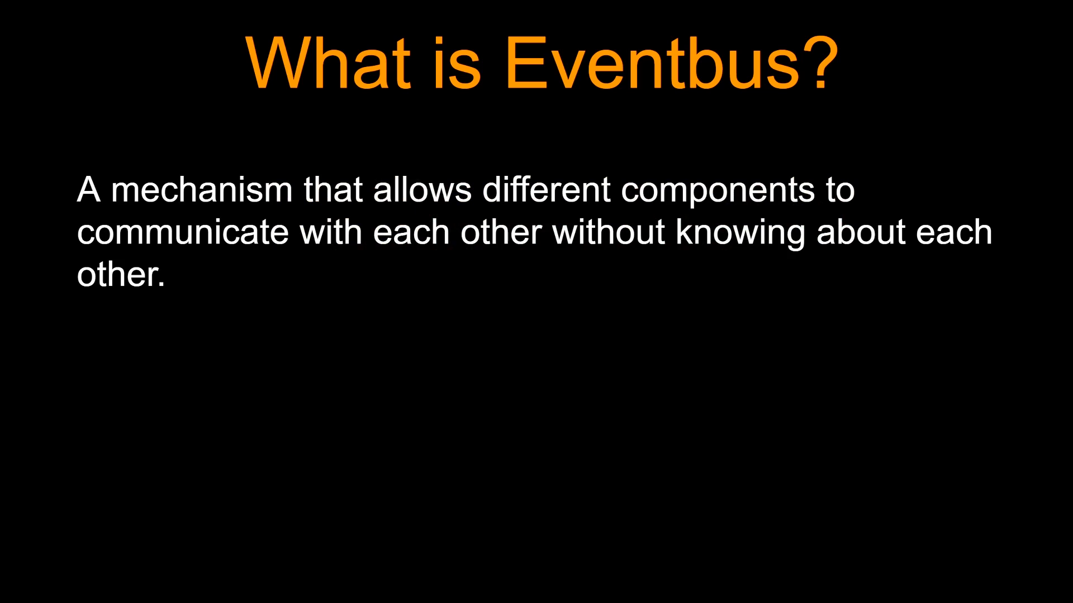
- Reveal the Eventbus diagram of Service A sending Event X to Service B
{"action": "left_click_drag", "start_coordinate": [136, 213], "coordinate": [212, 264]}
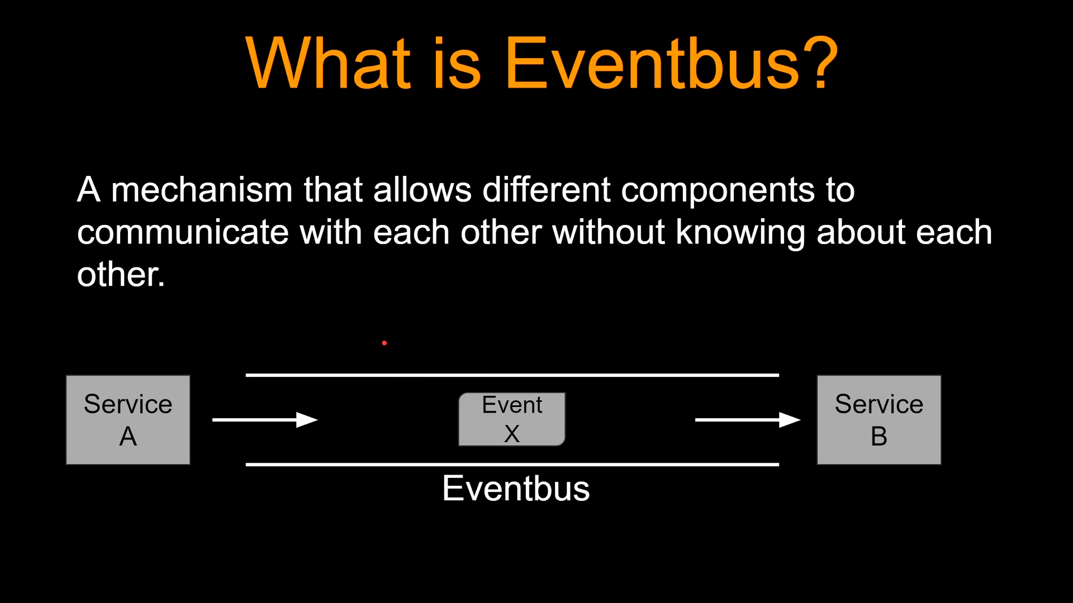
{"action": "mouse_move", "coordinate": [92, 449]}
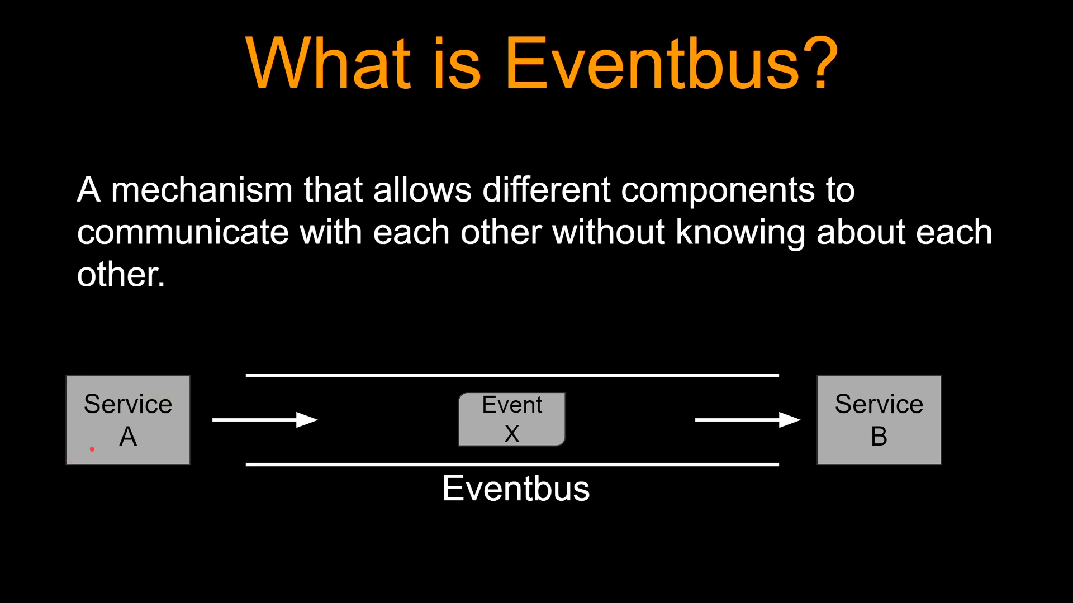
{"action": "mouse_move", "coordinate": [460, 458]}
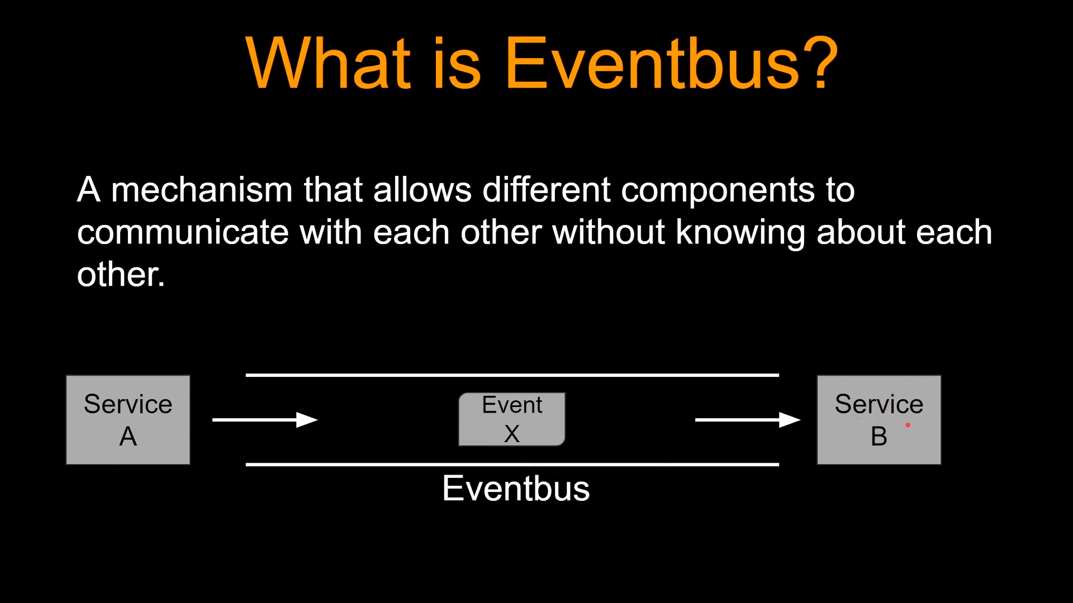
{"action": "mouse_move", "coordinate": [132, 434]}
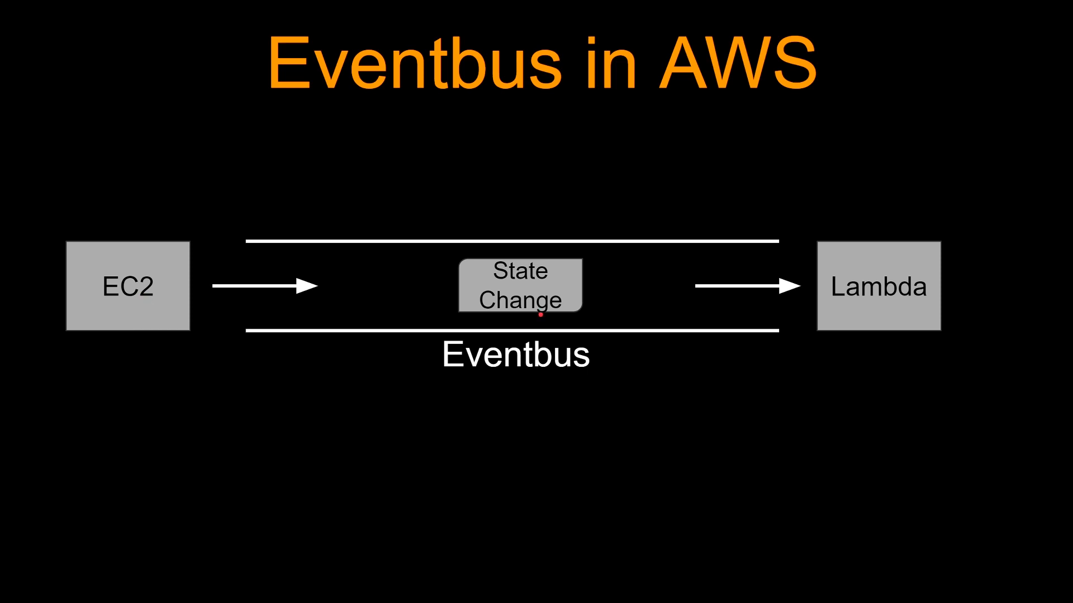
{"action": "mouse_move", "coordinate": [771, 349]}
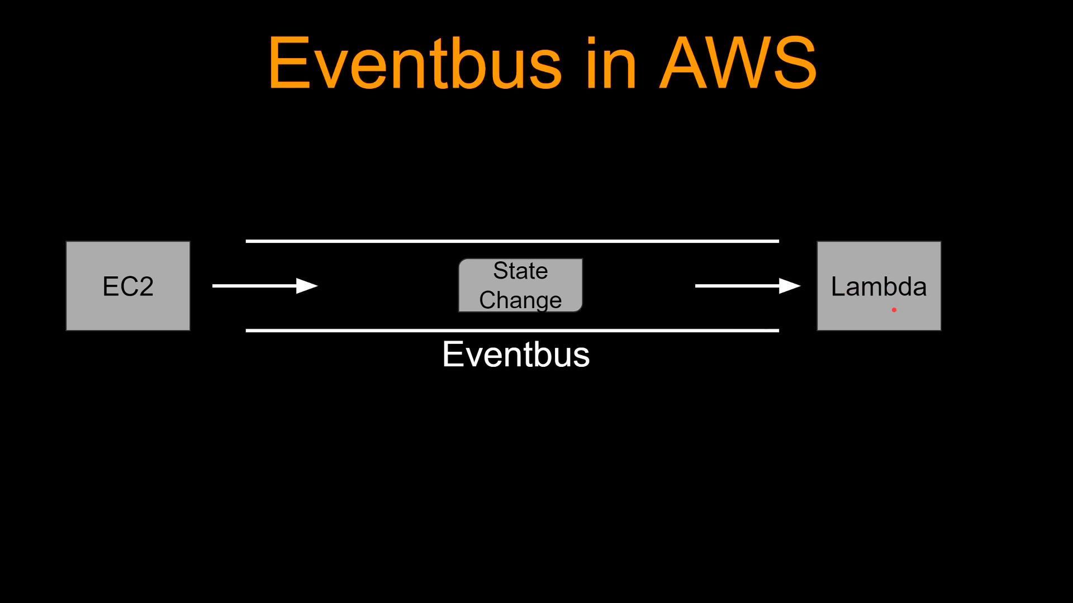
{"action": "mouse_move", "coordinate": [702, 416]}
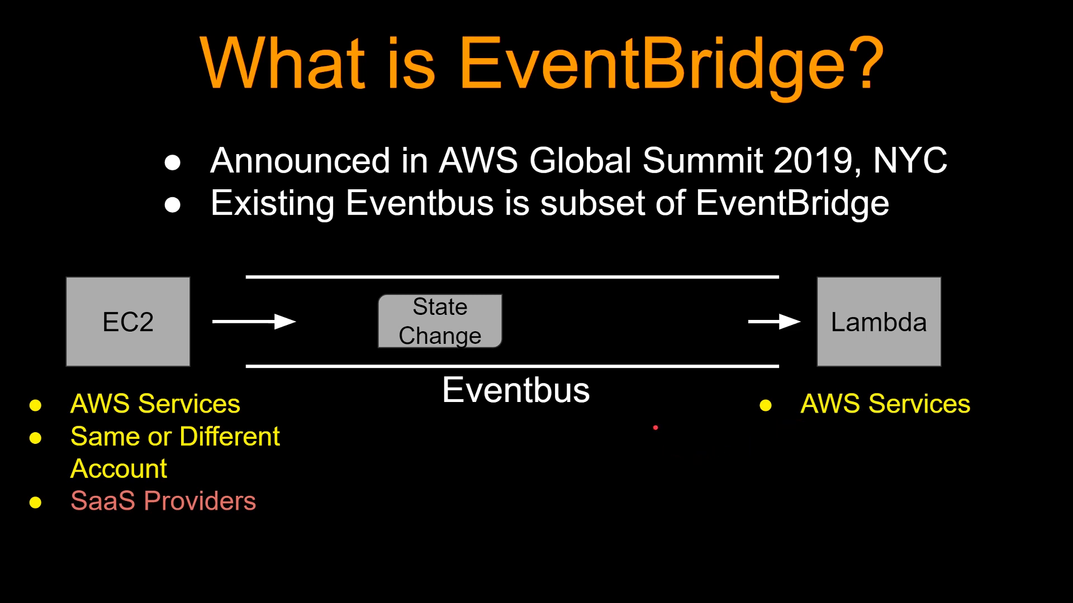
- Add the line 'AWS or Partner Bus' beneath the Eventbus label
{"action": "type", "text": "AWS or Partner Bus"}
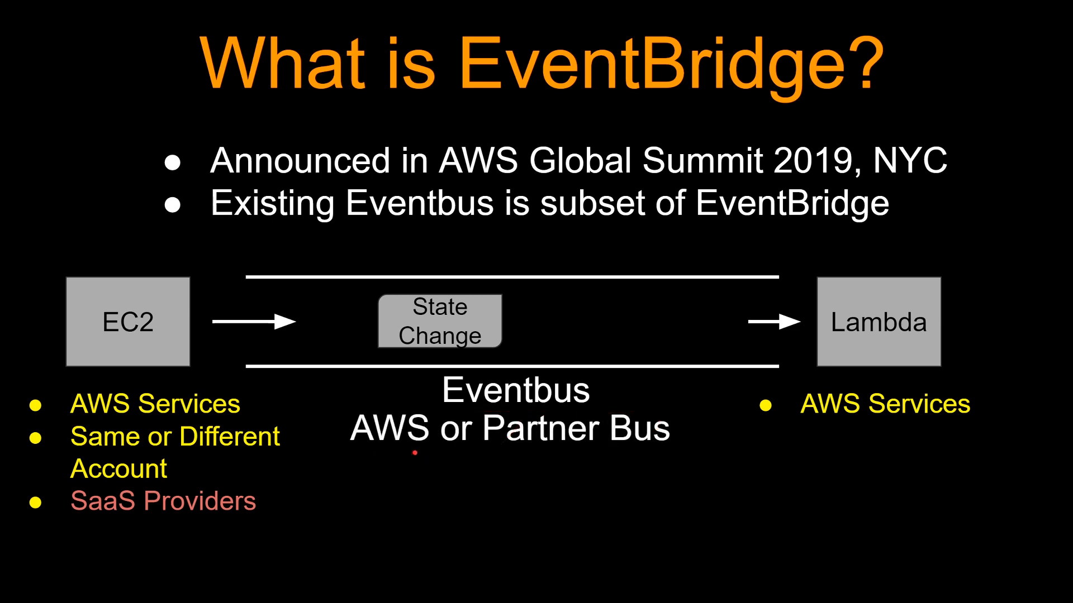
{"action": "mouse_move", "coordinate": [567, 454]}
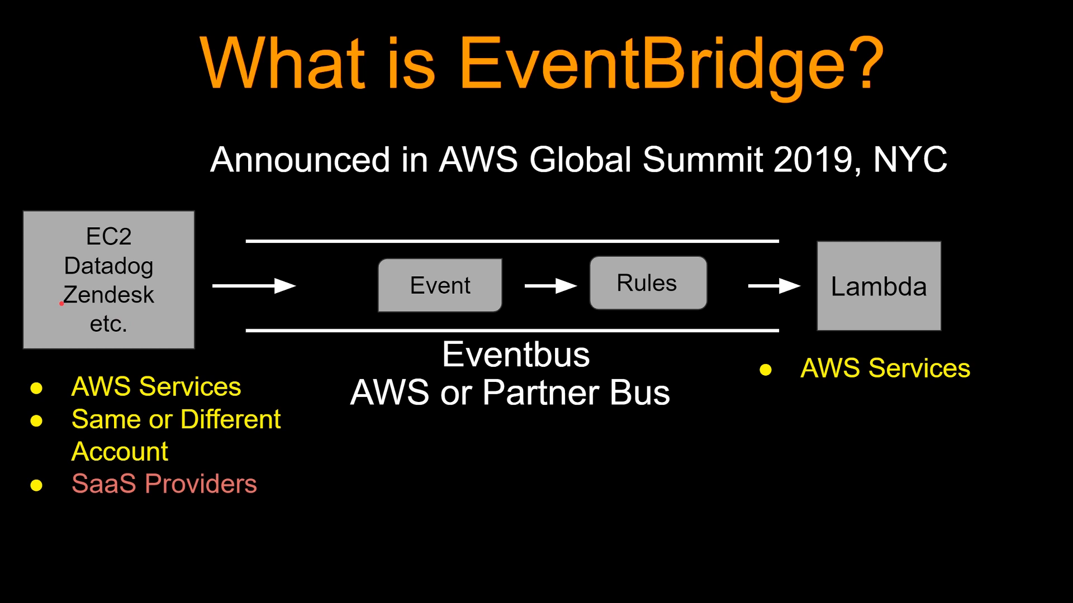
- Advance to the diagram where EC2, Datadog and Zendesk events pass through rules to Lambda
{"action": "key", "text": "Right"}
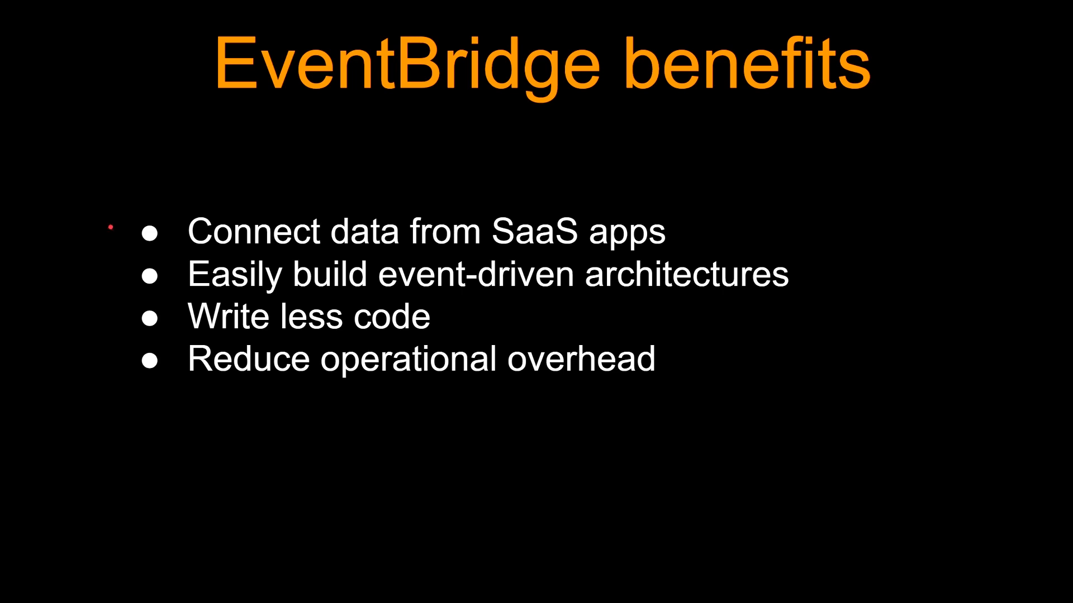
{"action": "mouse_move", "coordinate": [108, 288]}
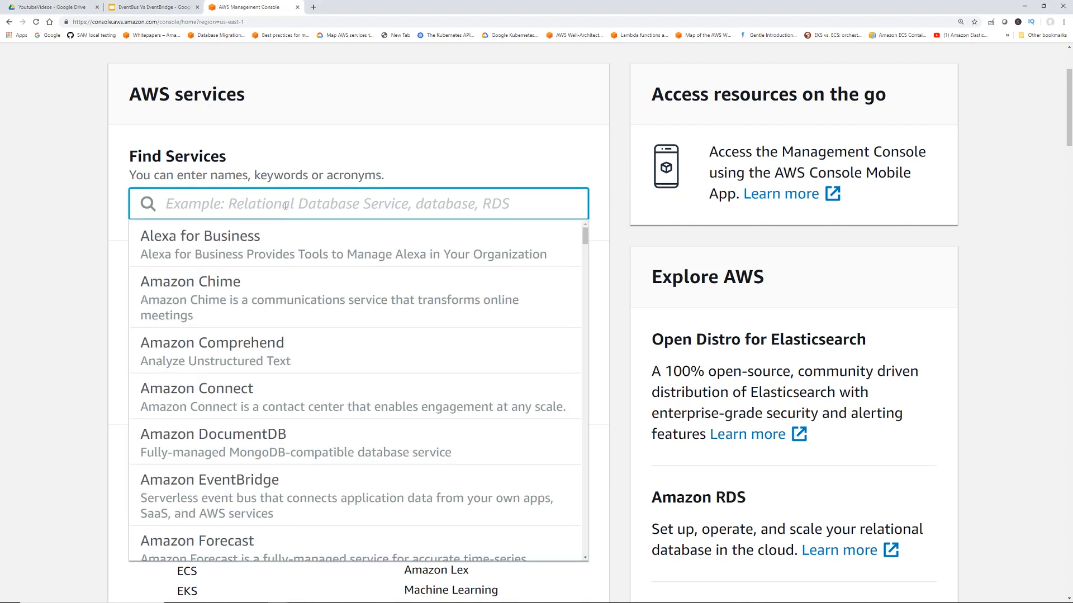
- Find CloudWatch via 'clou' and view its Event Buses page with the default bus
{"action": "type", "text": "cloudwa"}
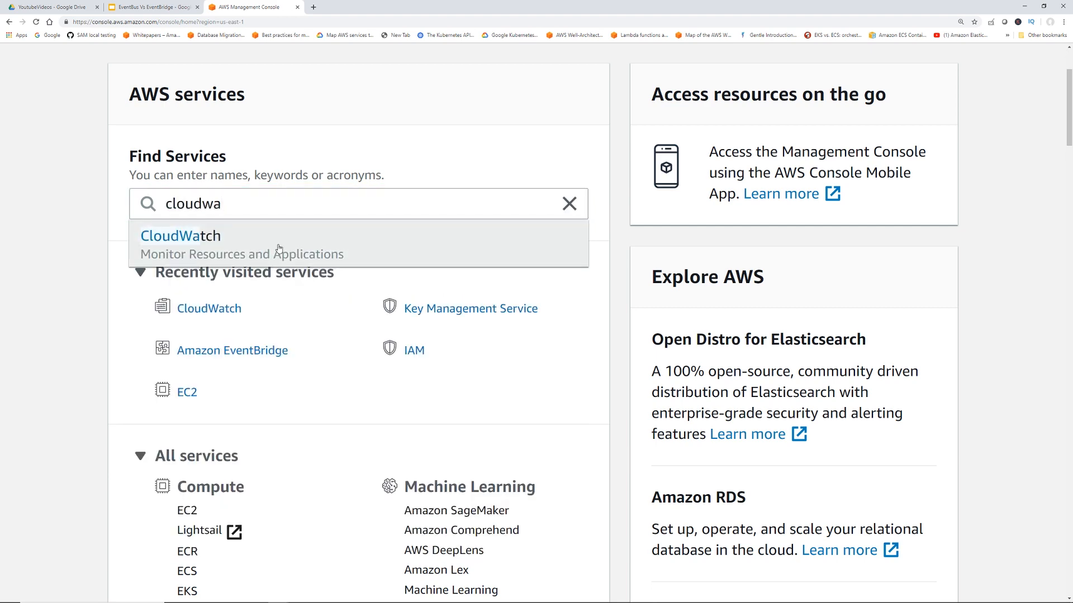
{"action": "left_click", "coordinate": [181, 236]}
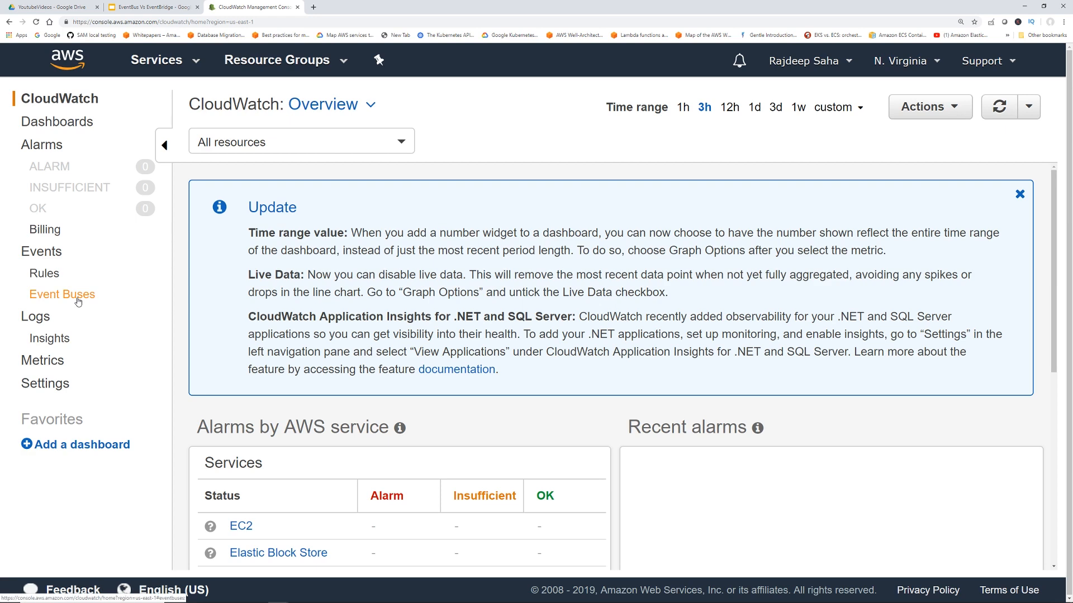
{"action": "left_click", "coordinate": [62, 295]}
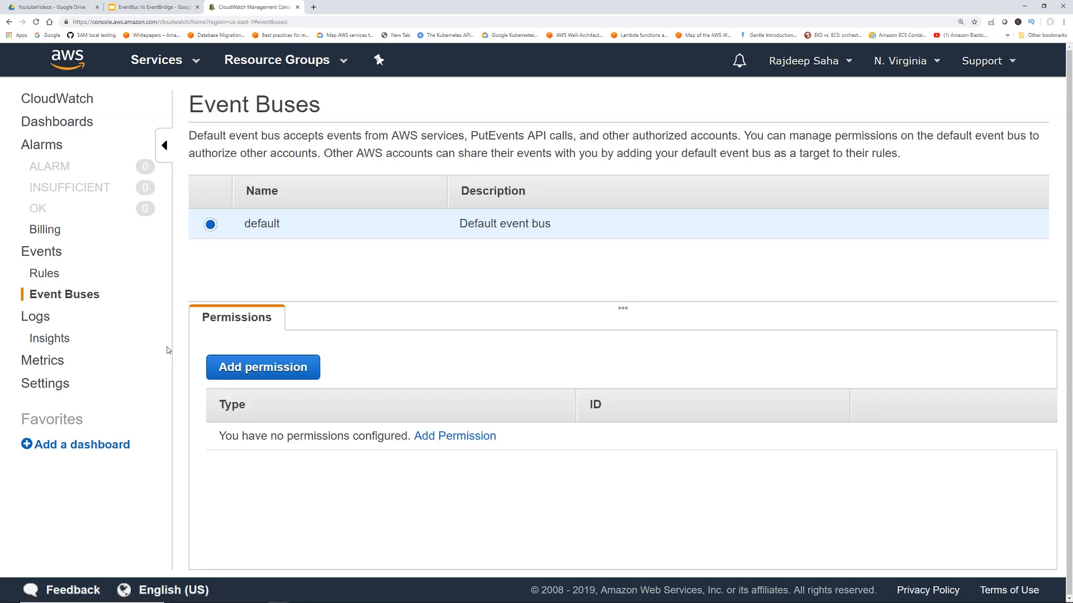
{"action": "mouse_move", "coordinate": [438, 248]}
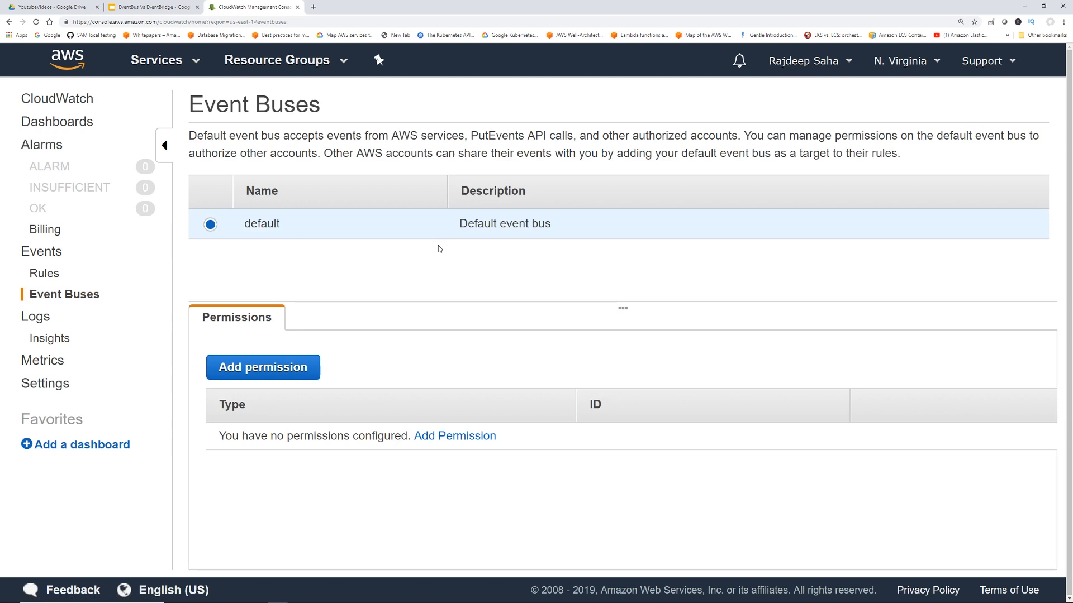
{"action": "mouse_move", "coordinate": [751, 152]}
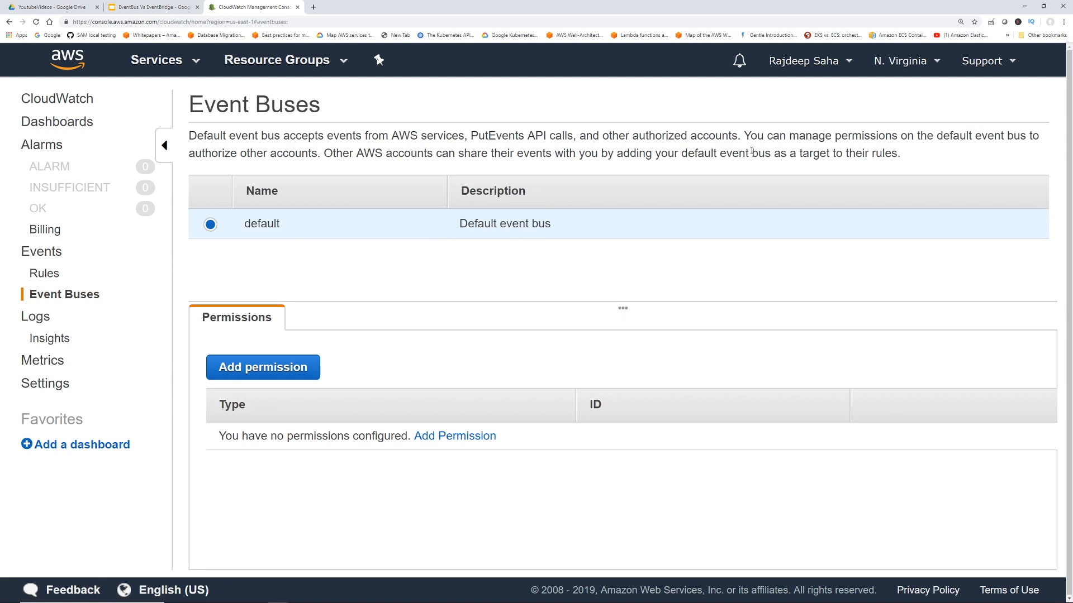
{"action": "mouse_move", "coordinate": [756, 145]}
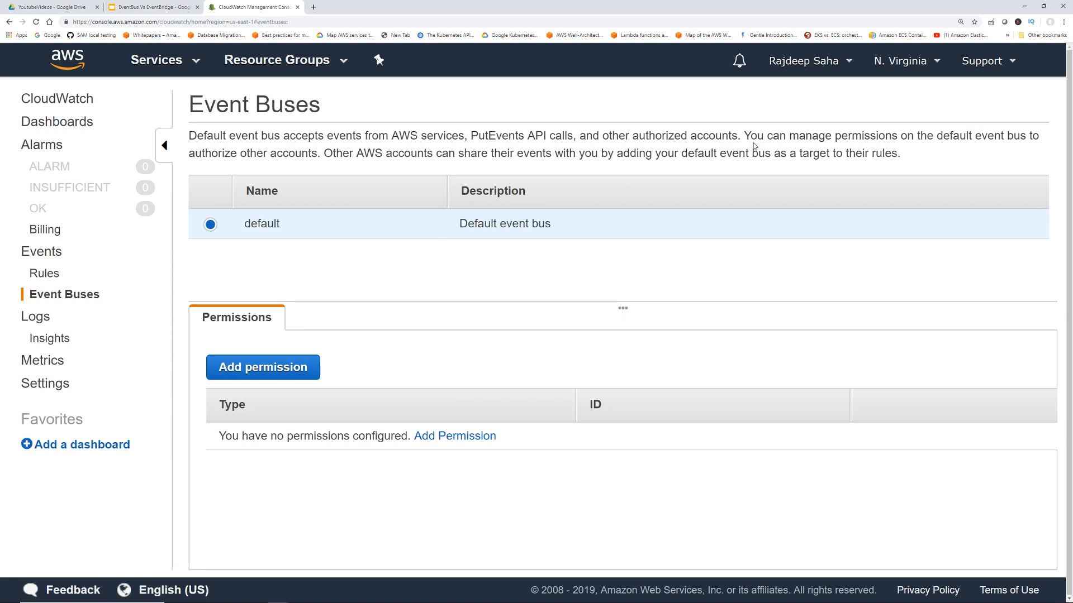
{"action": "mouse_move", "coordinate": [939, 183]}
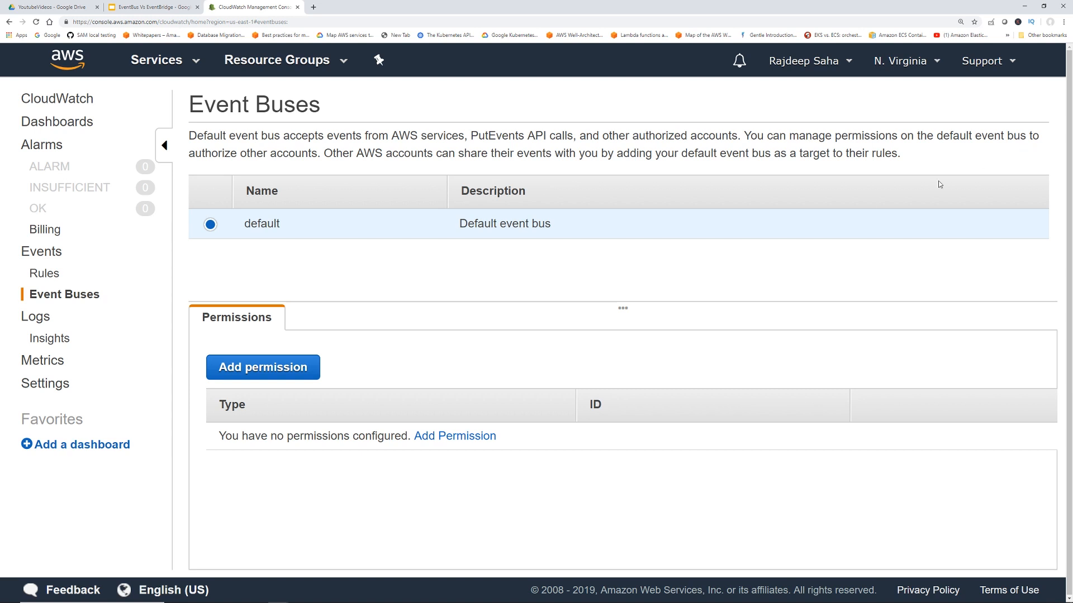
{"action": "mouse_move", "coordinate": [300, 163]}
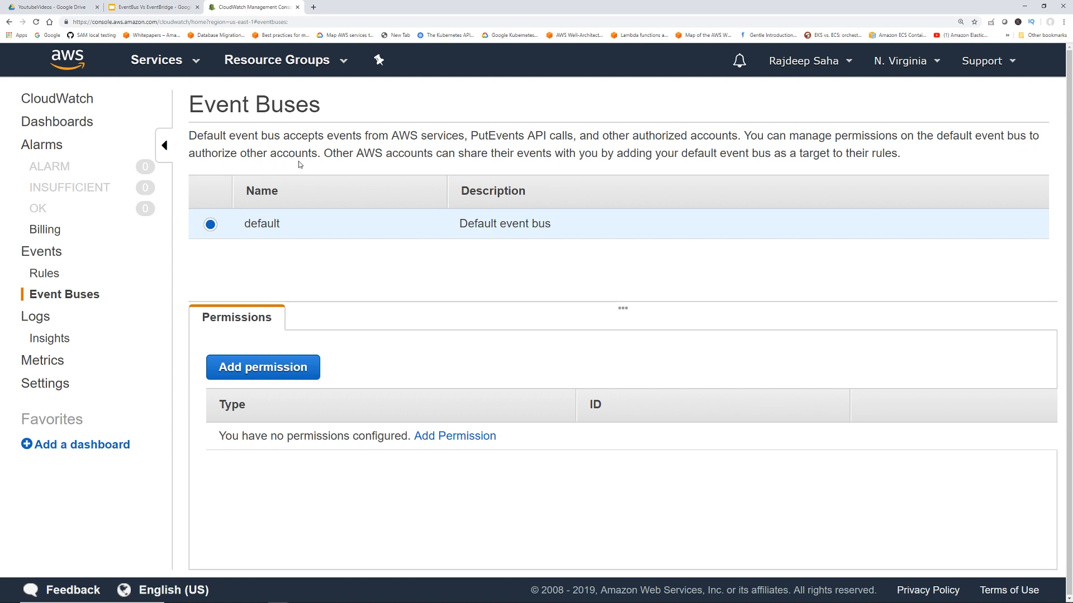
{"action": "mouse_move", "coordinate": [605, 171]}
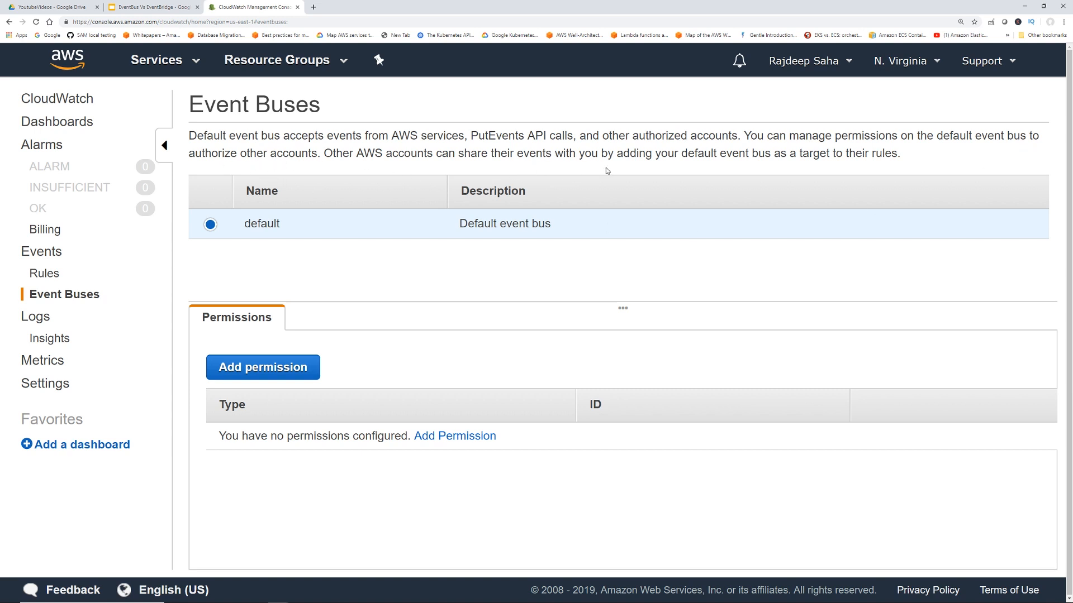
{"action": "mouse_move", "coordinate": [739, 168]}
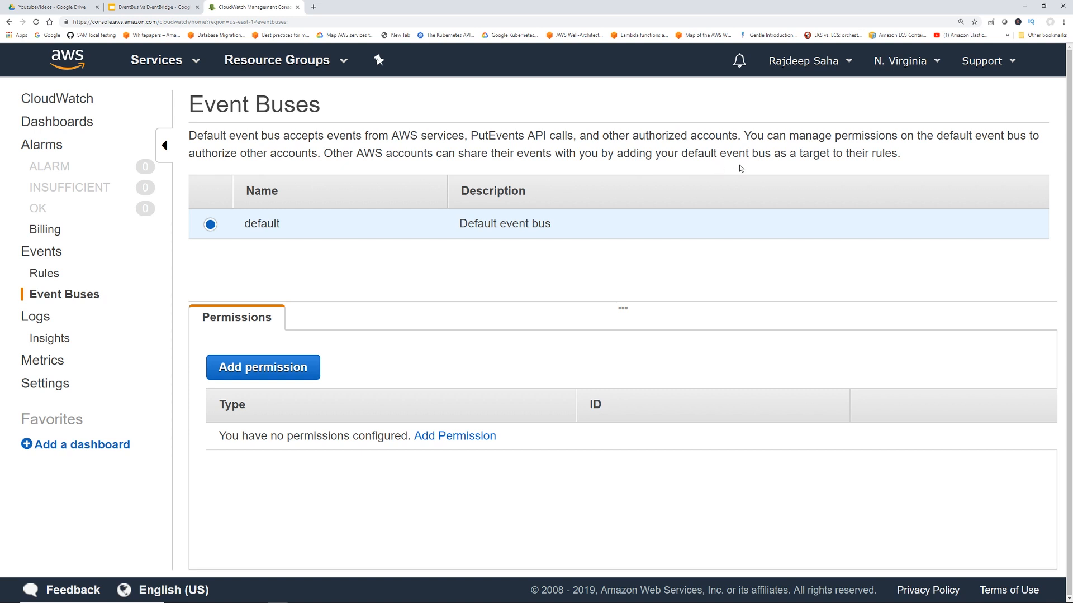
{"action": "mouse_move", "coordinate": [890, 158]}
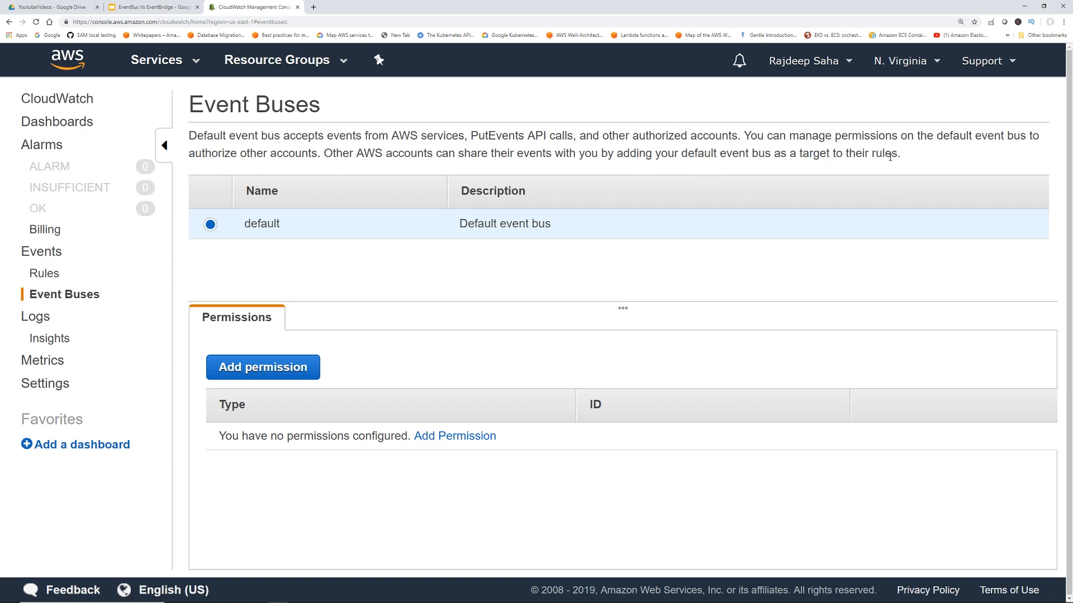
{"action": "mouse_move", "coordinate": [791, 210]}
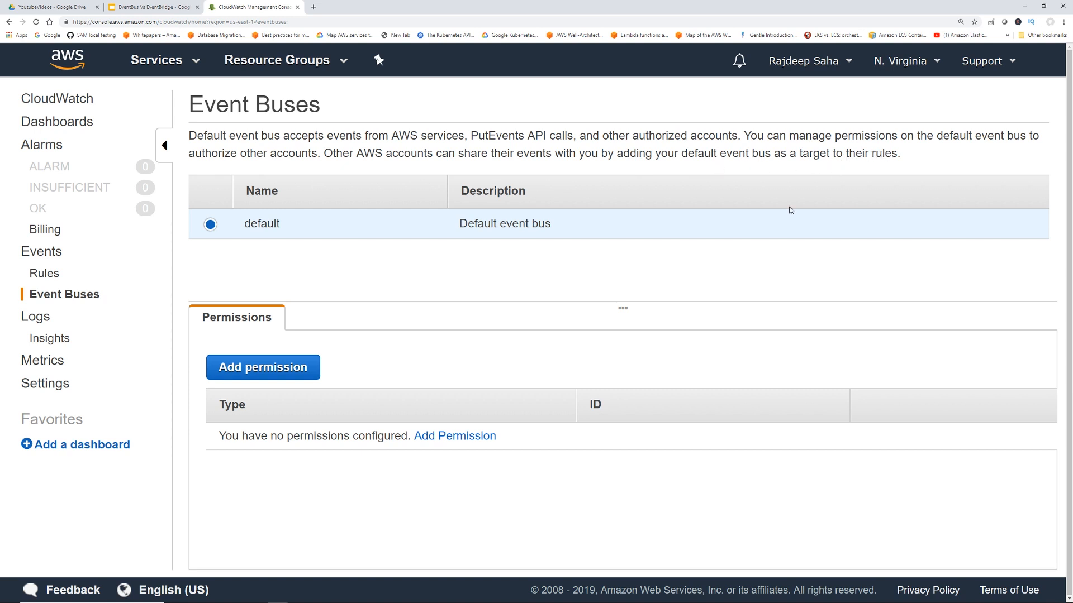
{"action": "mouse_move", "coordinate": [58, 275]}
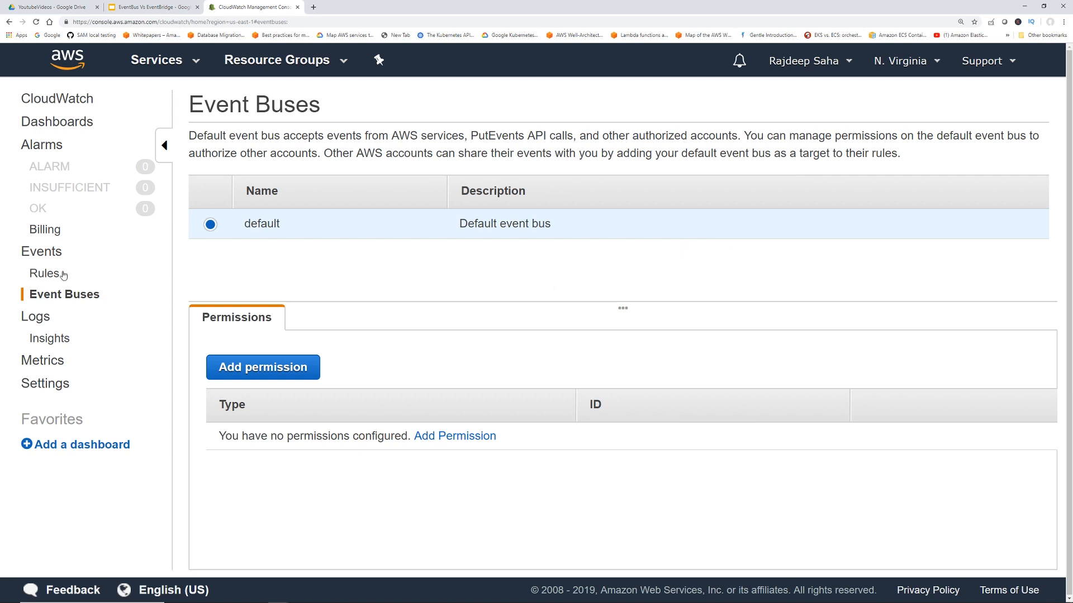
- Start a new CloudWatch Events rule matching events from the EC2 service
{"action": "left_click", "coordinate": [45, 274]}
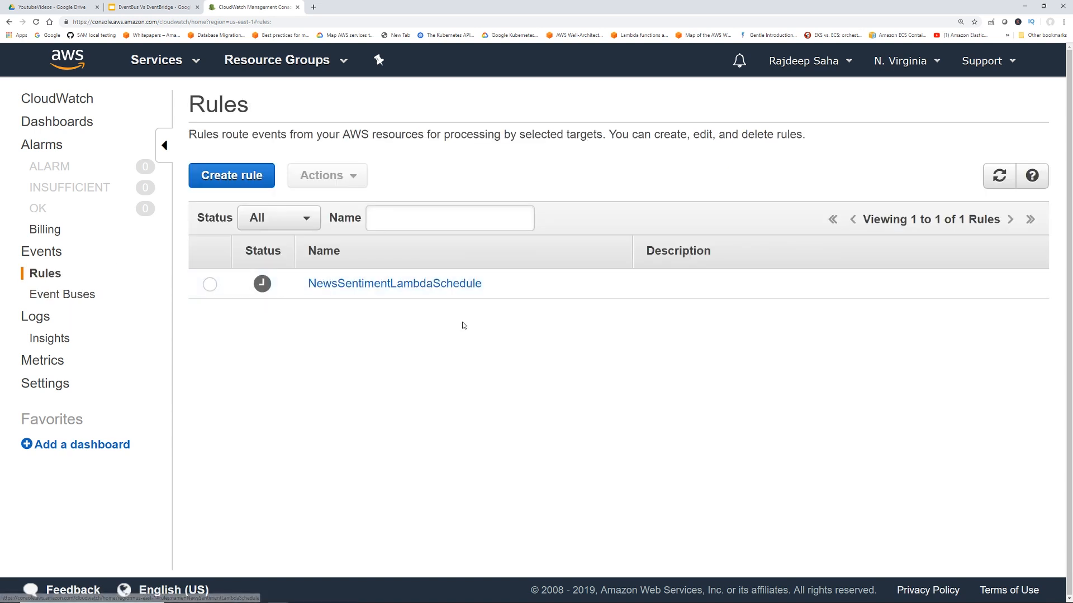
{"action": "left_click", "coordinate": [230, 175]}
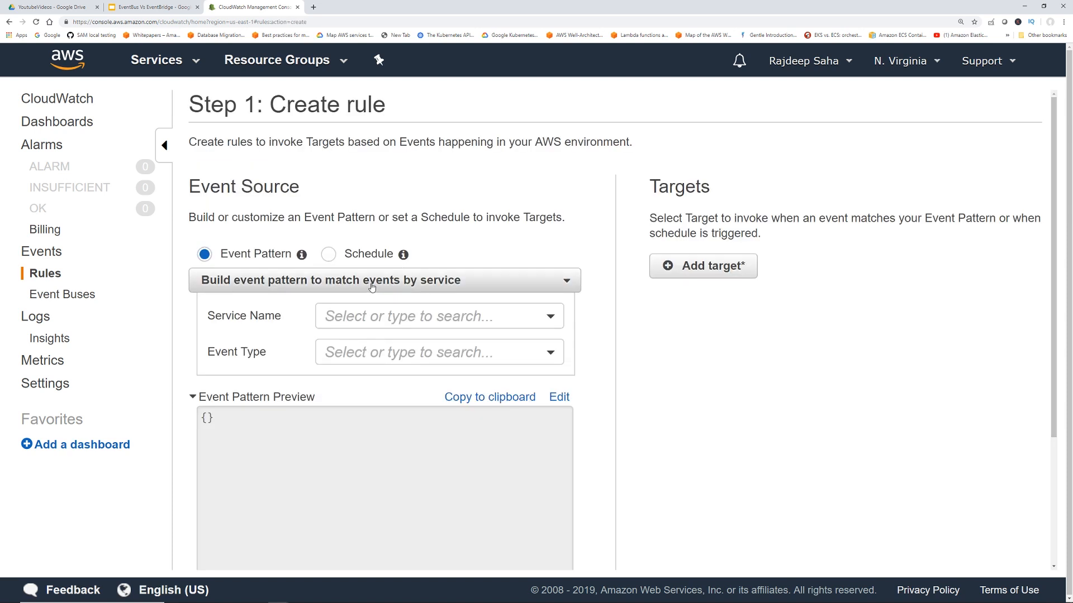
{"action": "scroll", "scroll_direction": "down", "scroll_amount": 3}
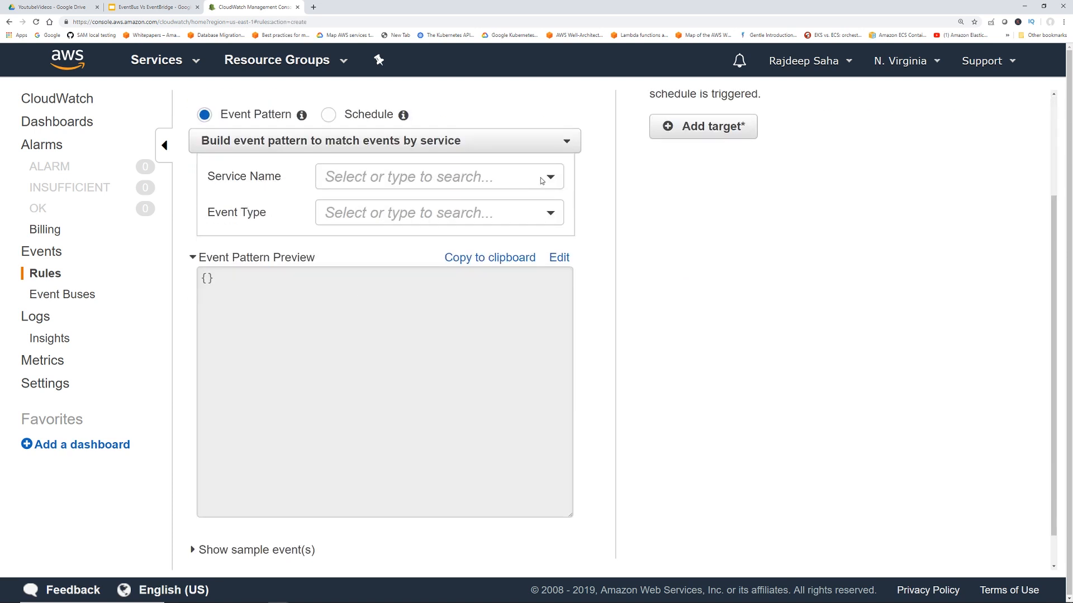
{"action": "left_click", "coordinate": [439, 177]}
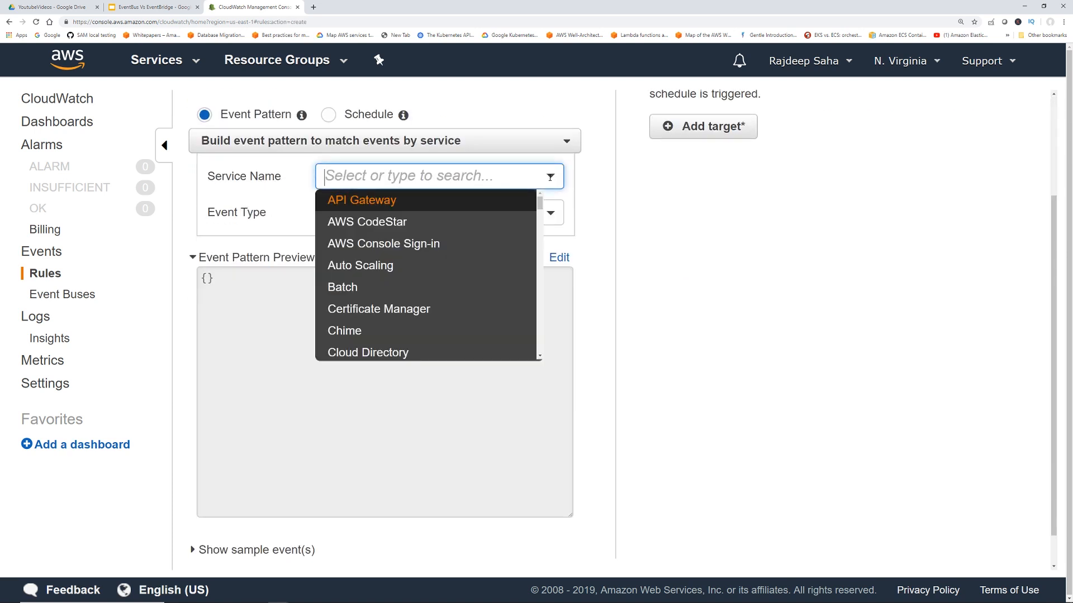
{"action": "mouse_move", "coordinate": [413, 289]}
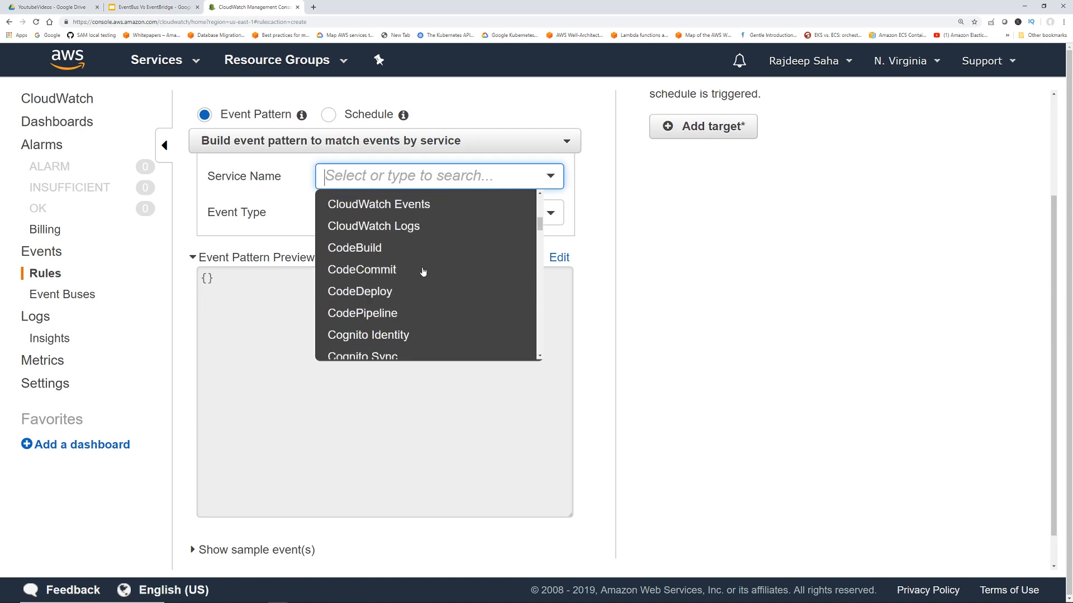
{"action": "scroll", "scroll_direction": "down", "scroll_amount": 3}
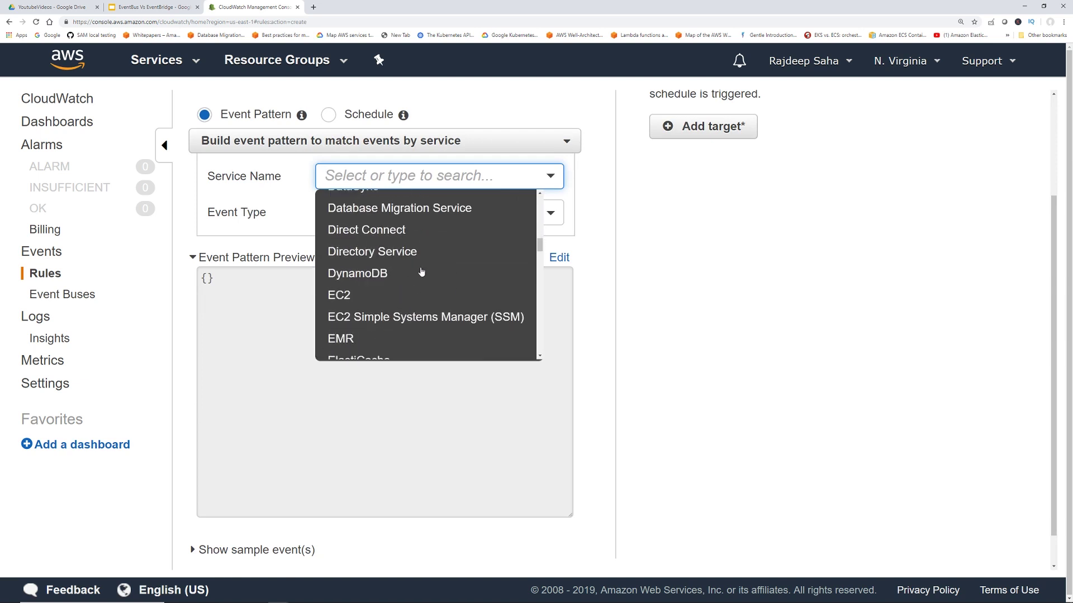
{"action": "left_click", "coordinate": [338, 295]}
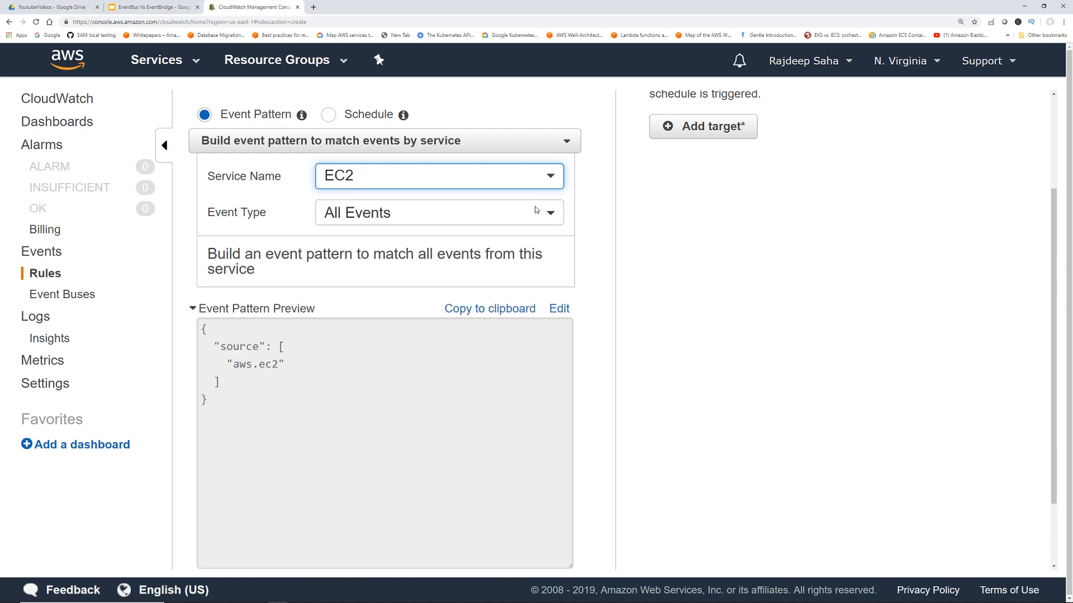
- Match EC2 Instance State-change Notification events limited to the running state
{"action": "left_click", "coordinate": [439, 213]}
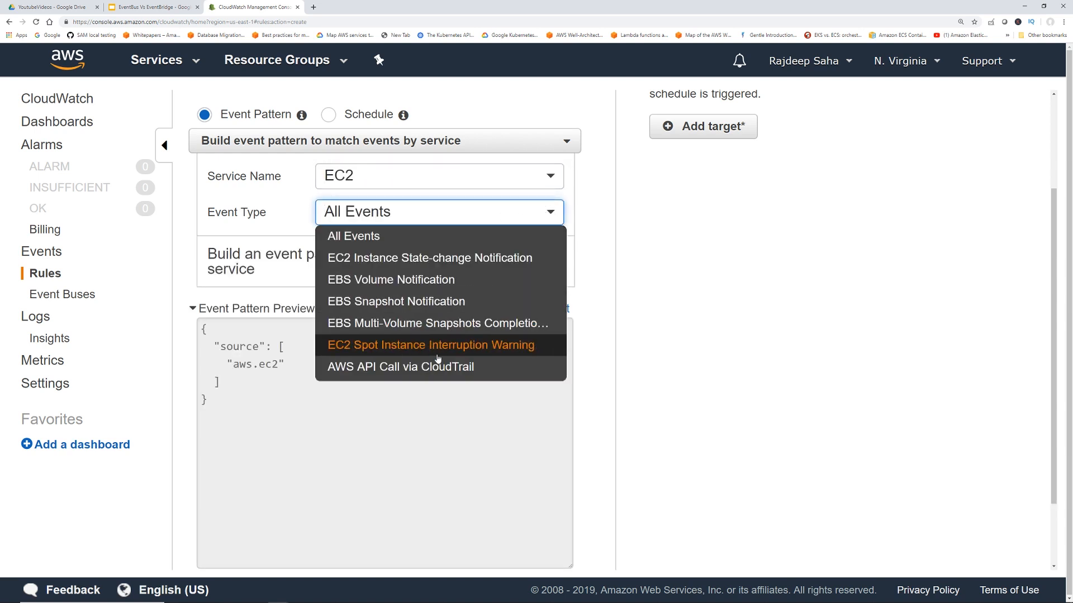
{"action": "mouse_move", "coordinate": [442, 346]}
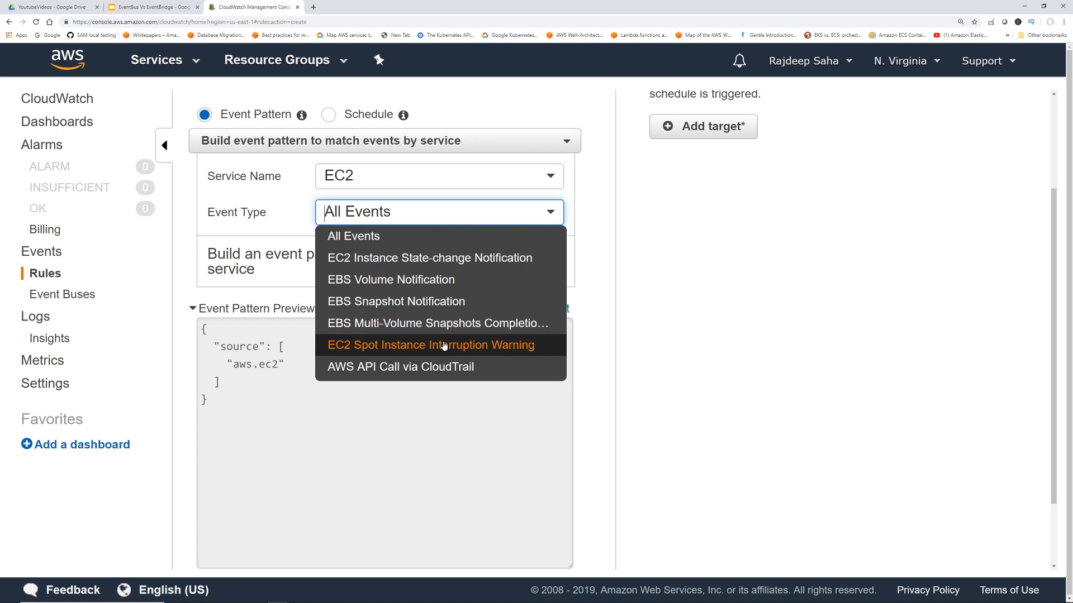
{"action": "left_click", "coordinate": [430, 258]}
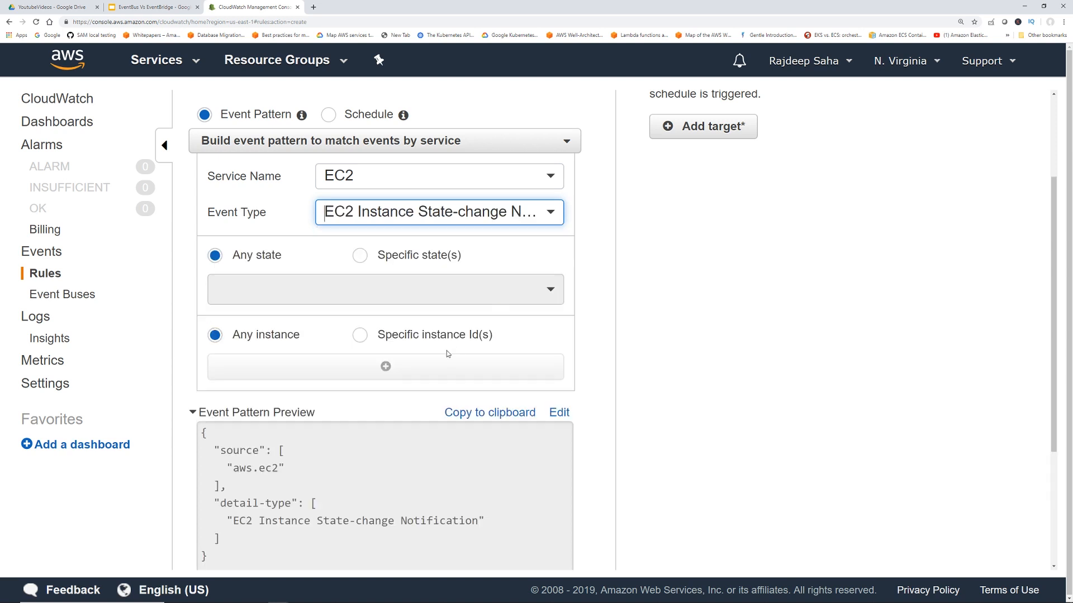
{"action": "mouse_move", "coordinate": [435, 360]}
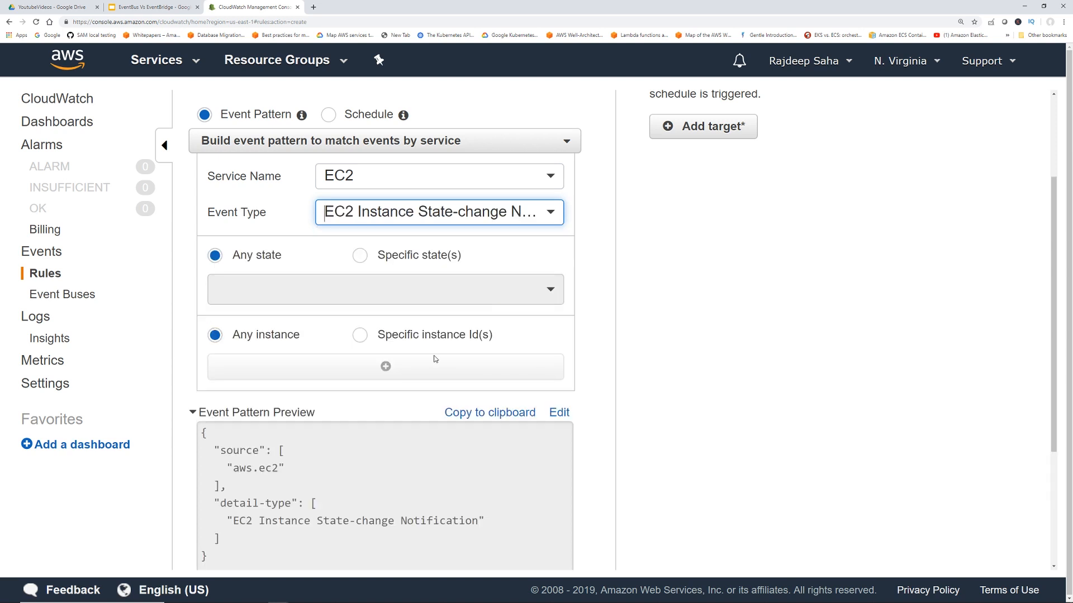
{"action": "mouse_move", "coordinate": [441, 353]}
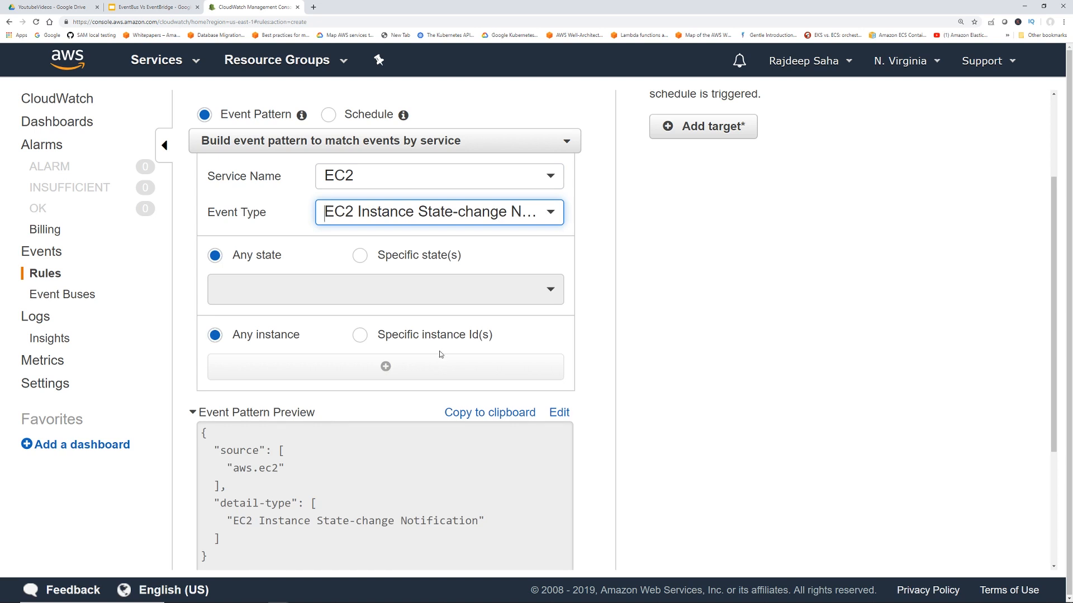
{"action": "left_click", "coordinate": [360, 255]}
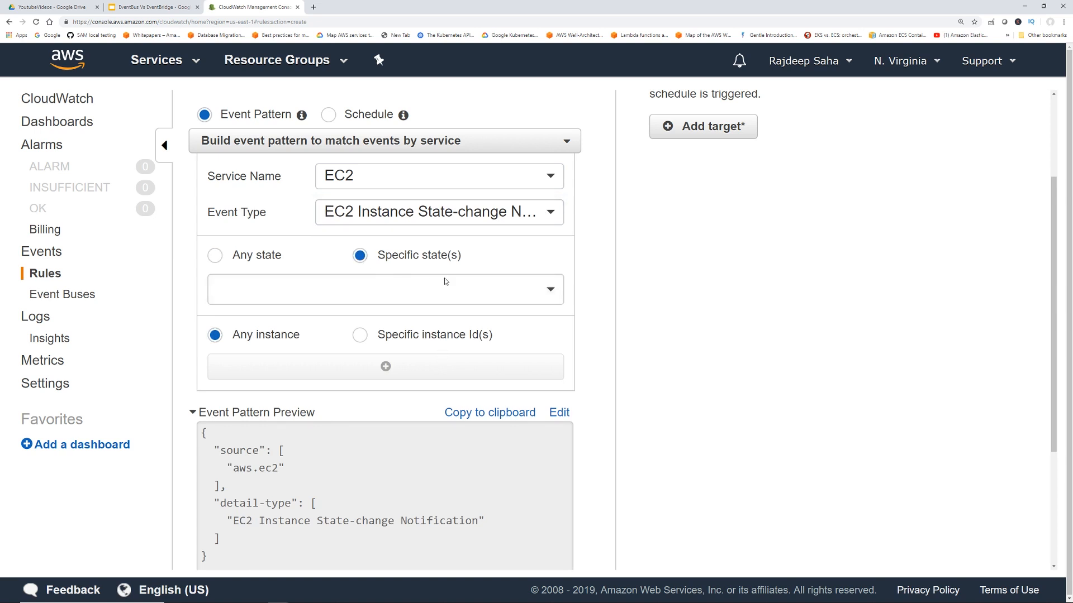
{"action": "left_click", "coordinate": [384, 290]}
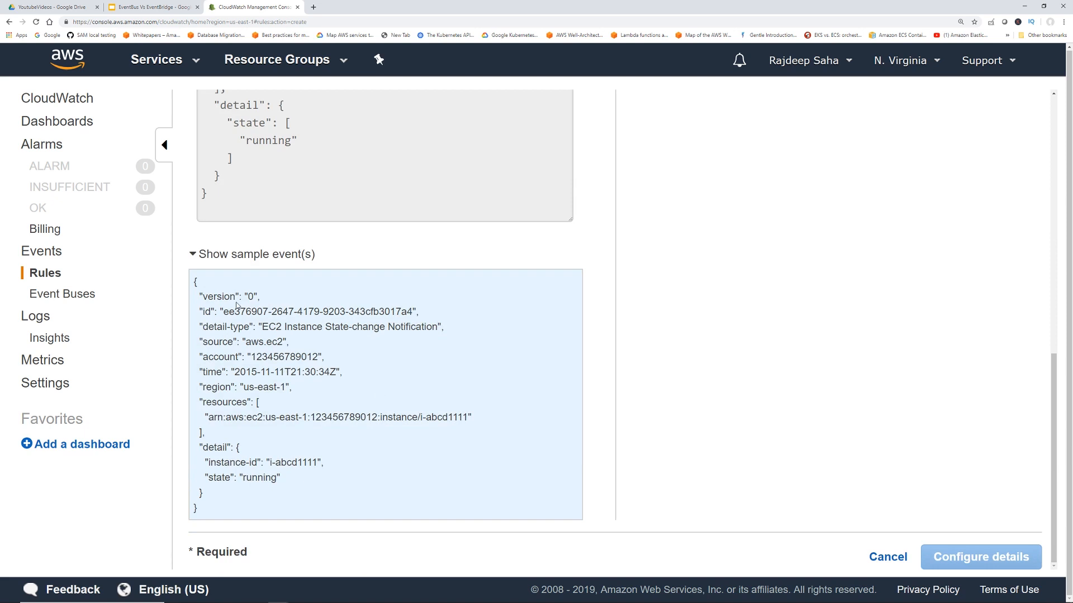
{"action": "mouse_move", "coordinate": [366, 395]}
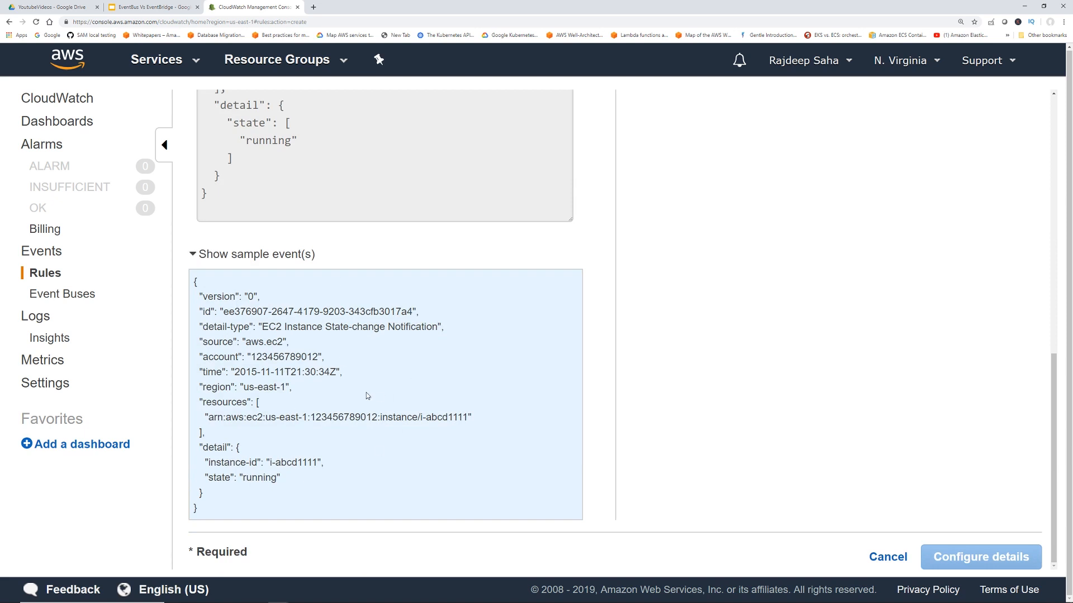
{"action": "mouse_move", "coordinate": [487, 463]}
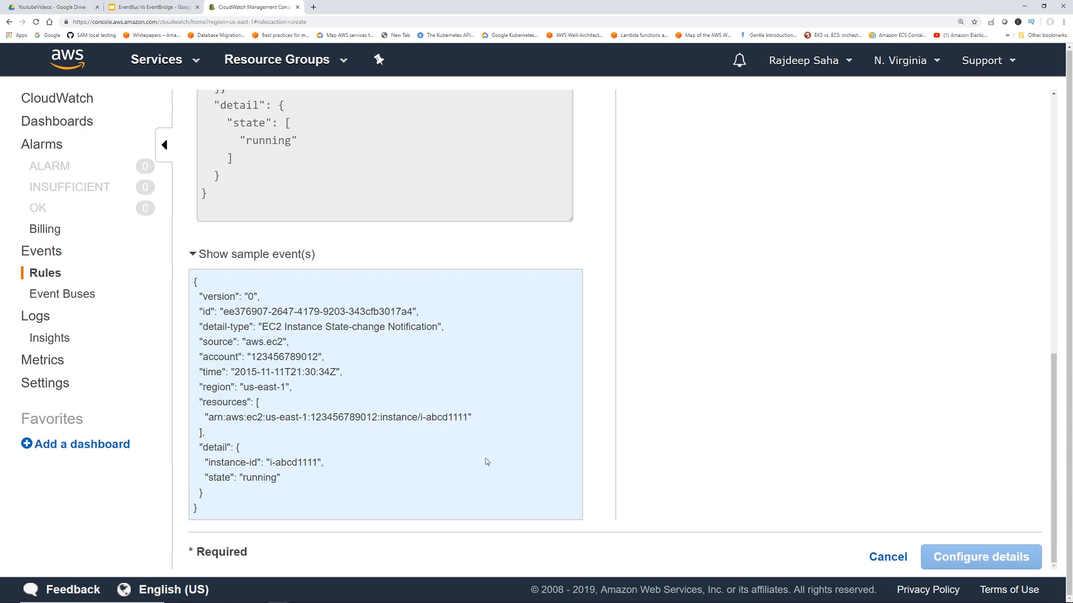
{"action": "mouse_move", "coordinate": [553, 438]}
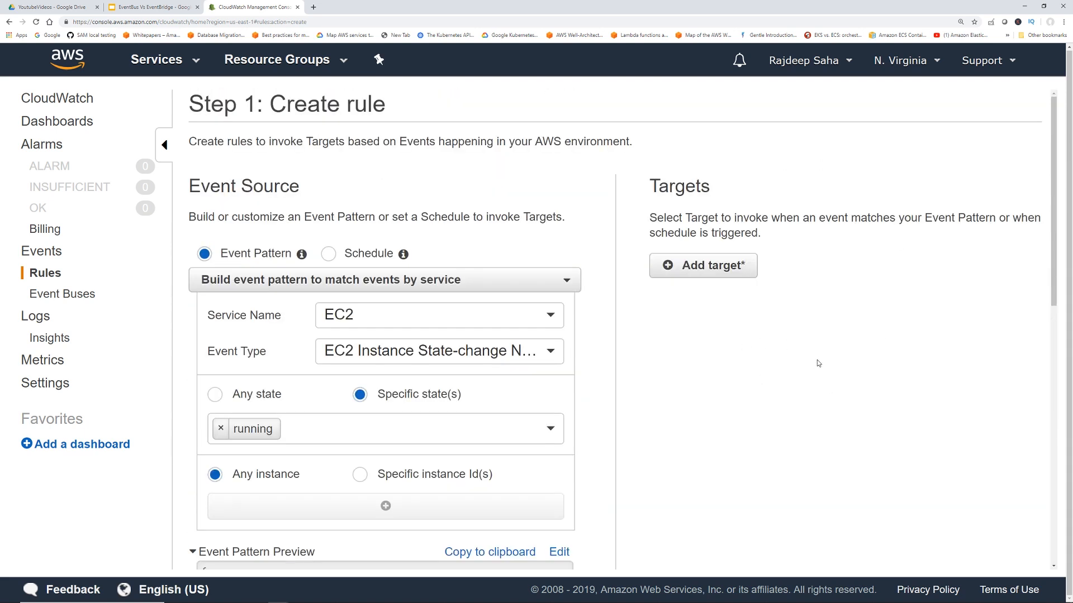
{"action": "mouse_move", "coordinate": [810, 366]}
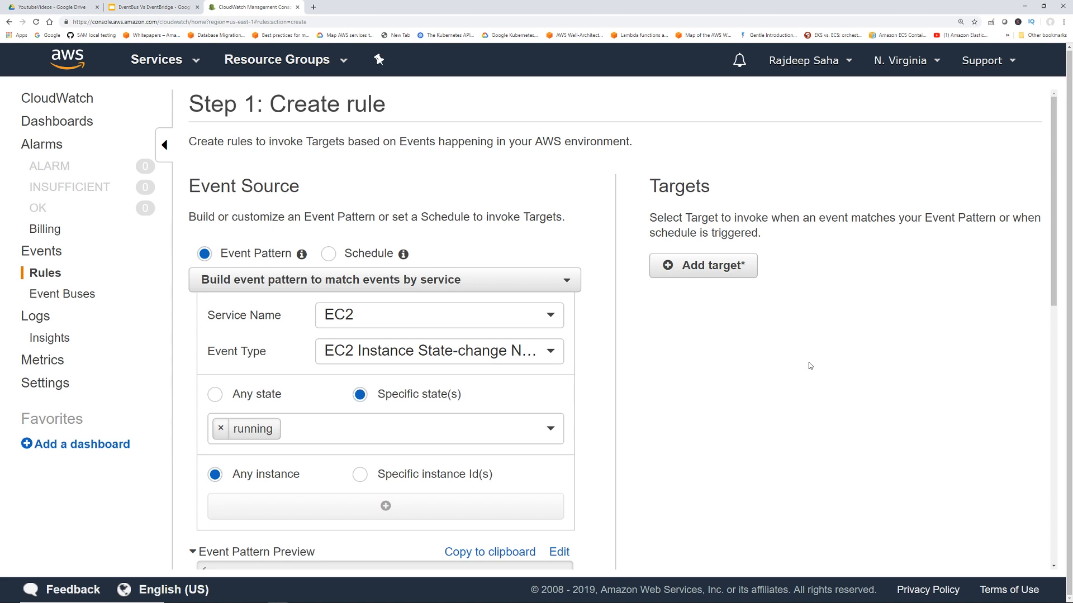
{"action": "mouse_move", "coordinate": [757, 343]}
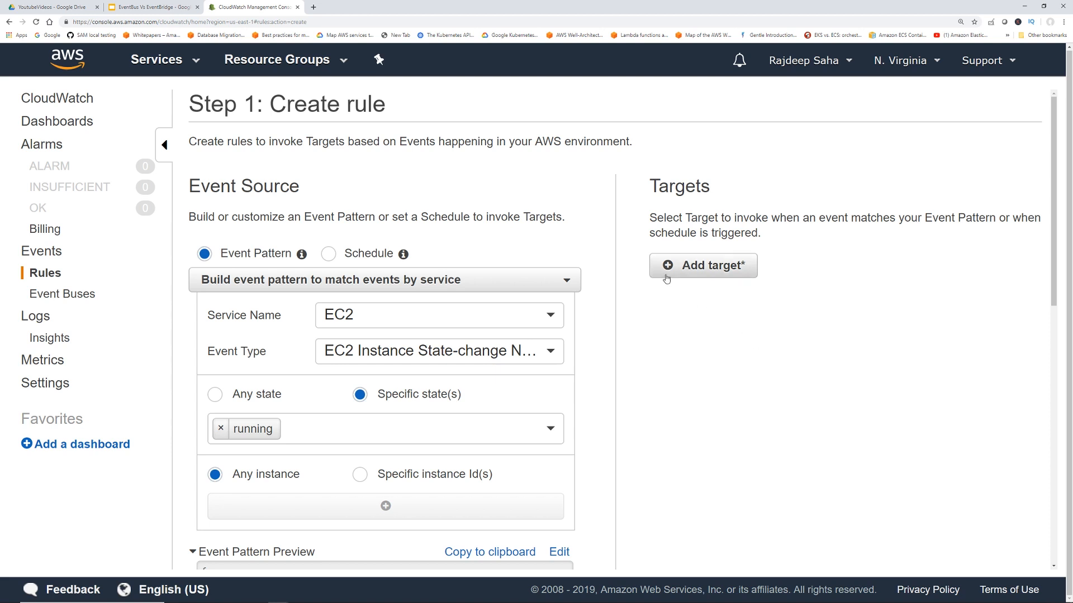
- Add a Lambda function as the rule's target
{"action": "left_click", "coordinate": [703, 266]}
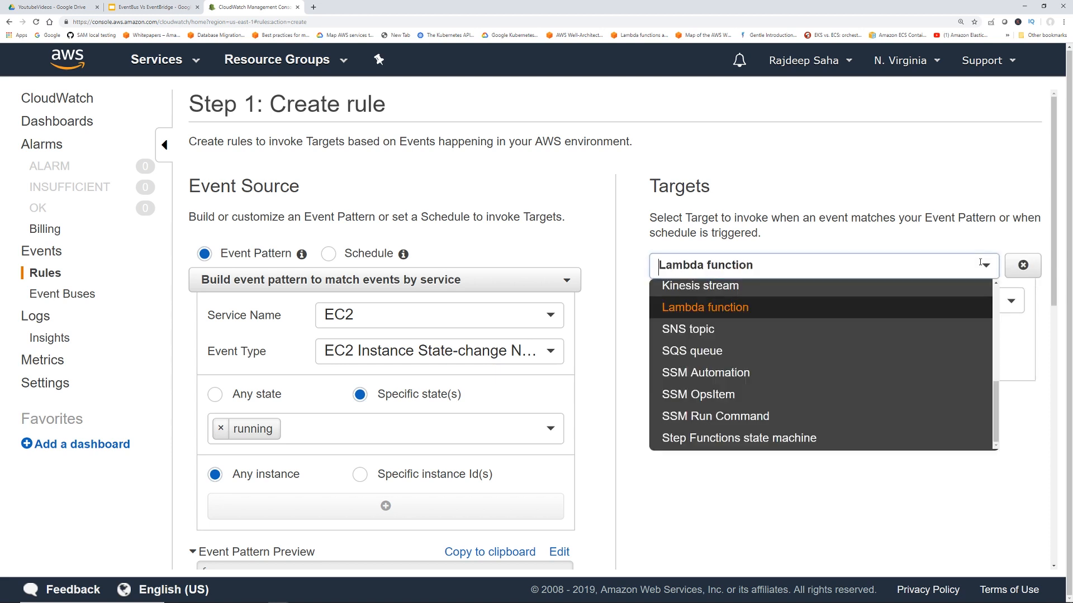
{"action": "mouse_move", "coordinate": [732, 438]}
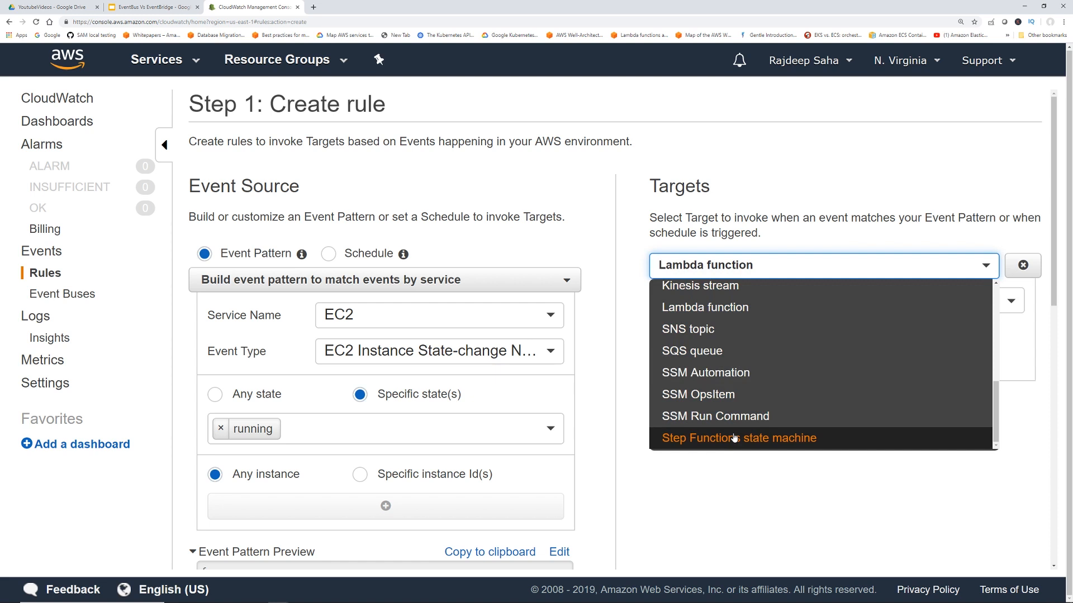
{"action": "left_click", "coordinate": [705, 307]}
{"action": "type", "text": "eventbr"}
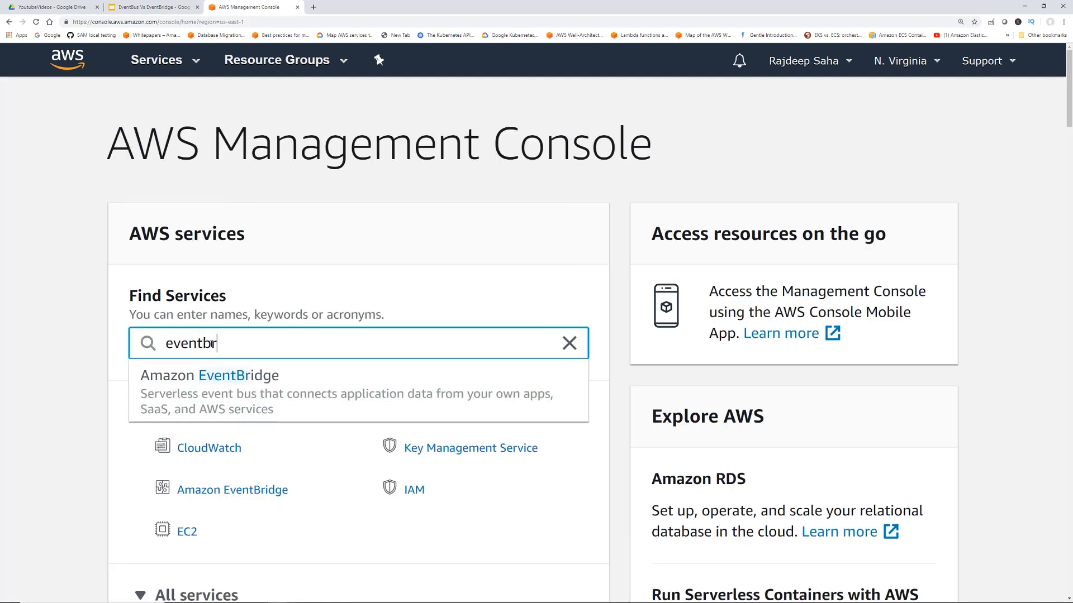
- Open Amazon EventBridge and start a rule built from a pre-defined event pattern
{"action": "left_click", "coordinate": [223, 376]}
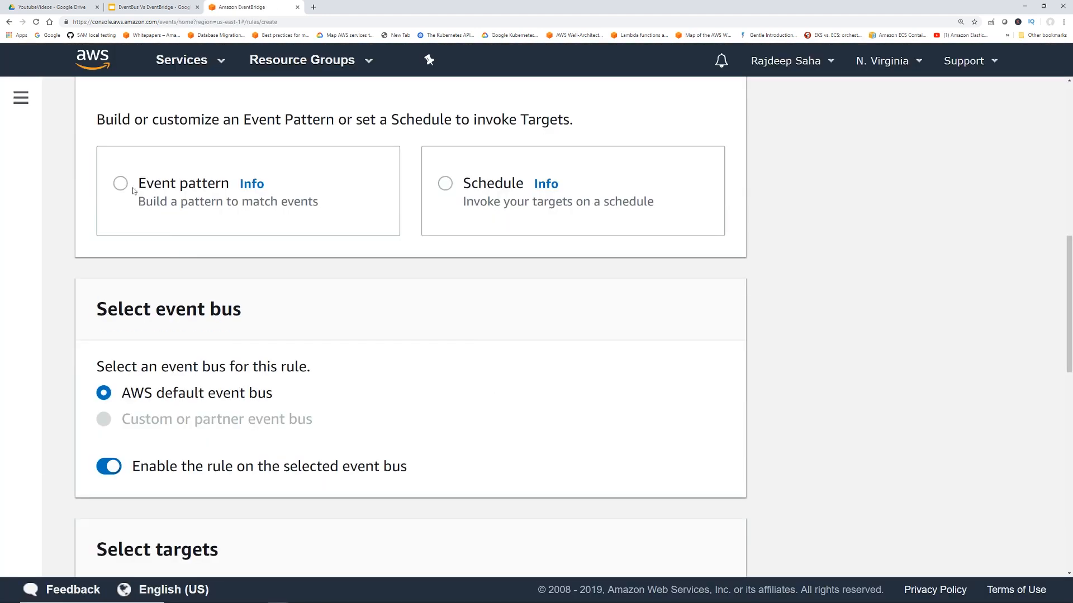
{"action": "left_click", "coordinate": [120, 184]}
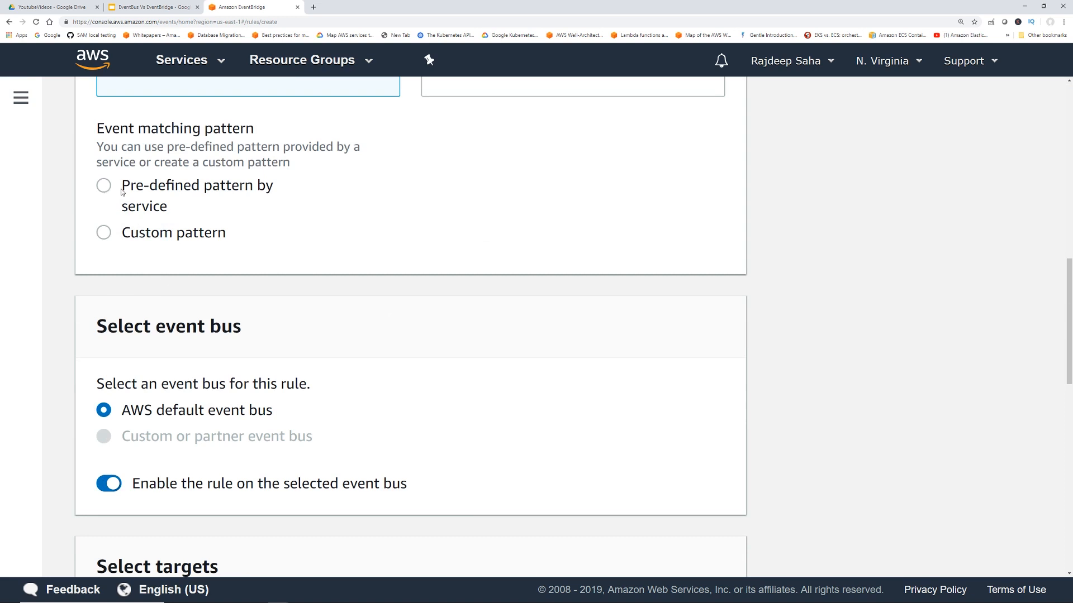
{"action": "left_click", "coordinate": [103, 186]}
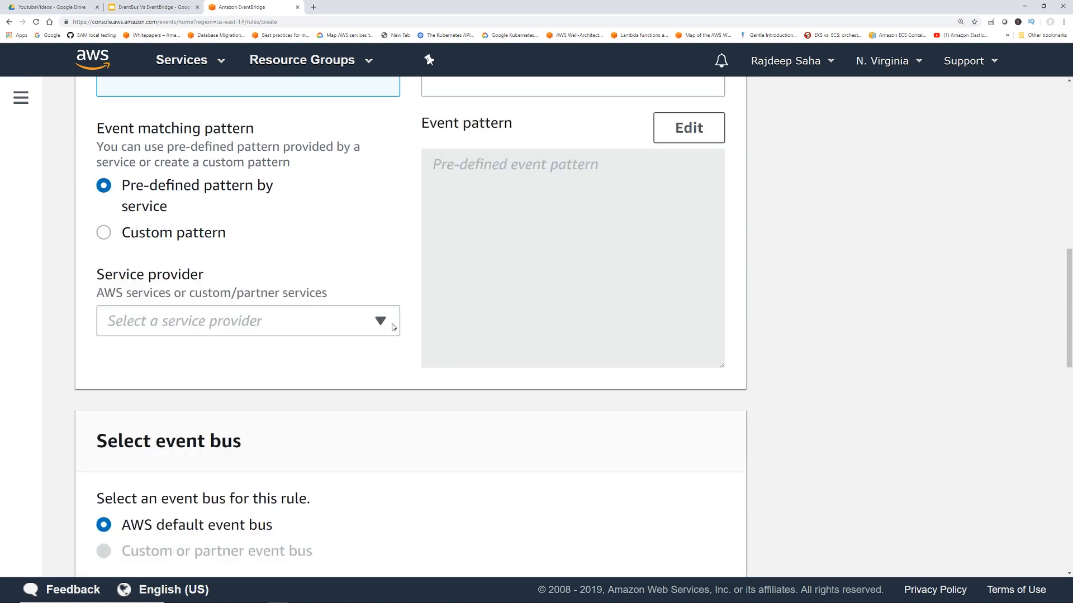
- Choose AWS as the pattern's service provider and list its services
{"action": "left_click", "coordinate": [248, 321]}
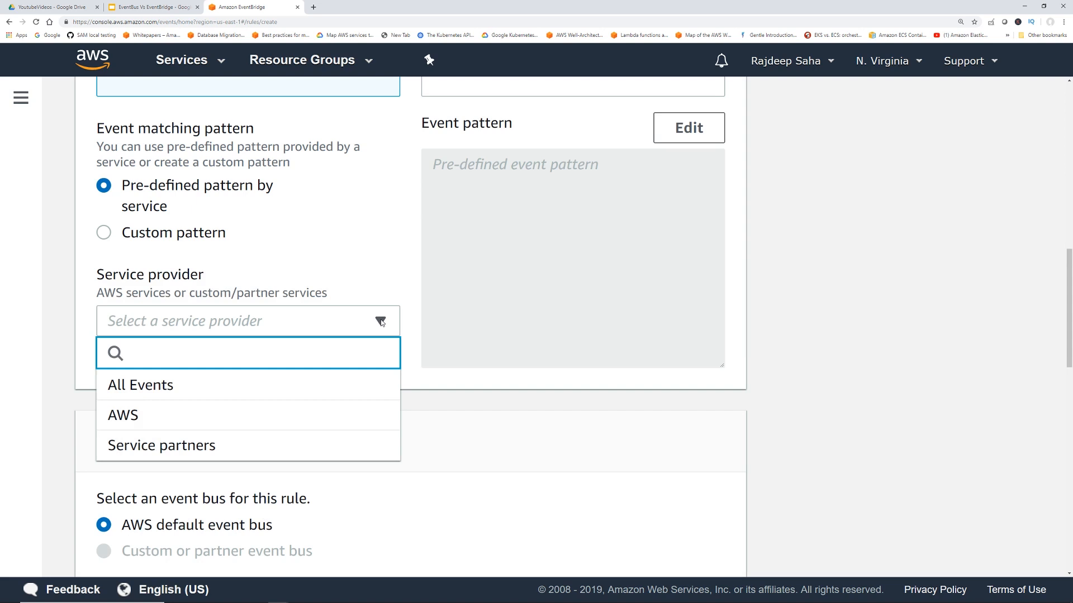
{"action": "left_click", "coordinate": [248, 353]}
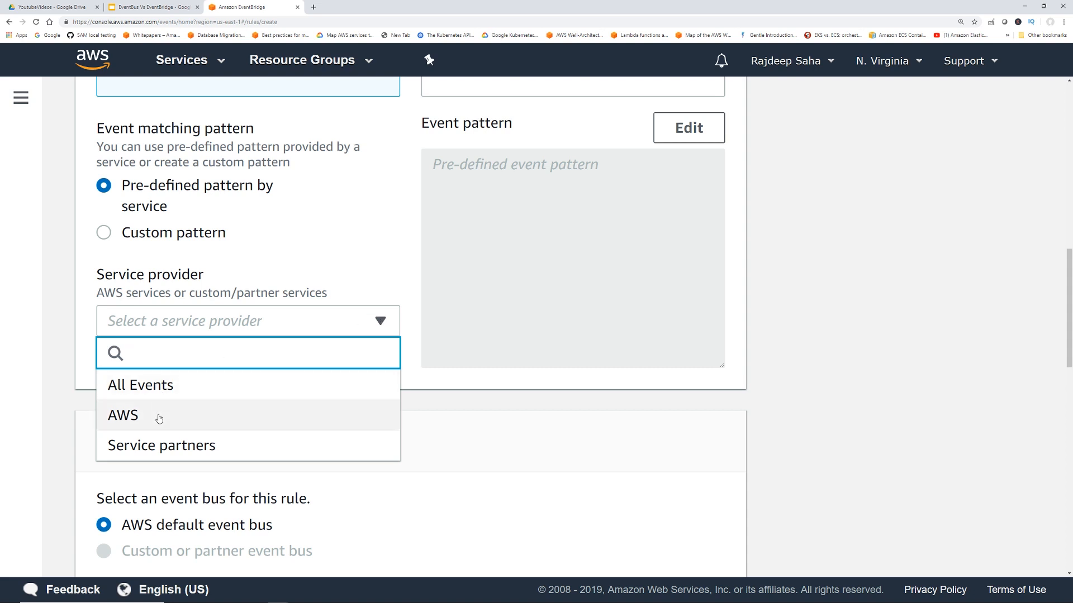
{"action": "left_click", "coordinate": [123, 415]}
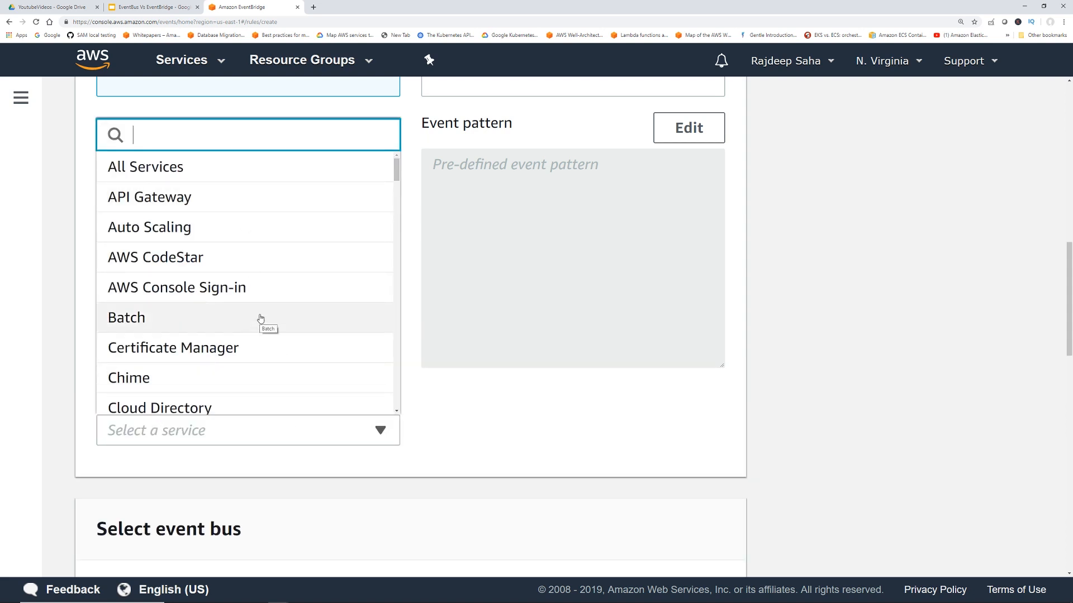
{"action": "mouse_move", "coordinate": [244, 293]}
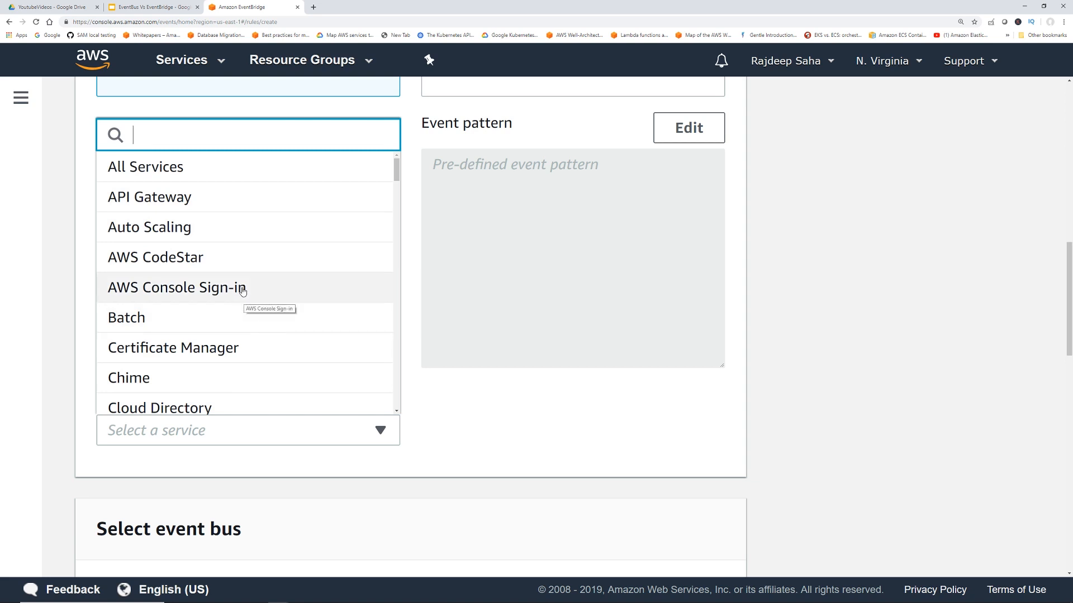
- Match EC2 Instance State-change Notification events for any state and any instance
{"action": "scroll", "scroll_direction": "down", "scroll_amount": 3}
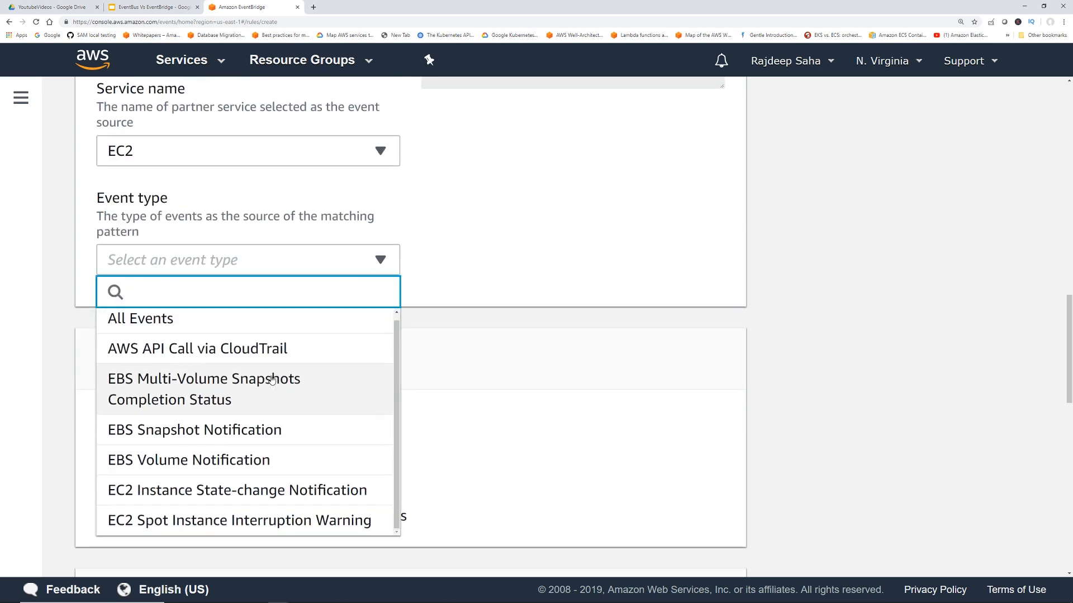
{"action": "left_click", "coordinate": [238, 491]}
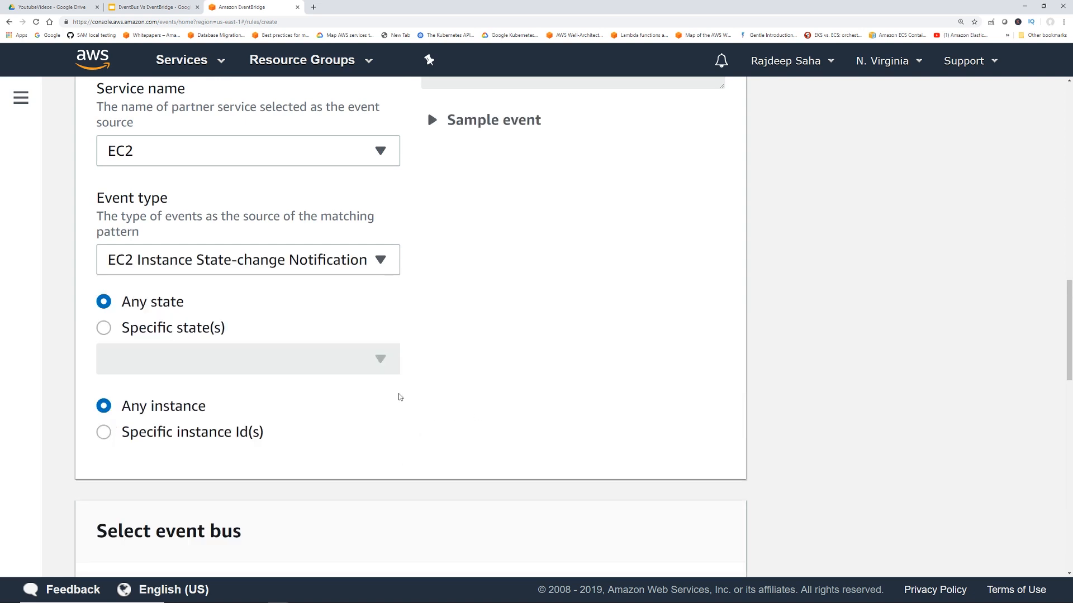
{"action": "scroll", "scroll_direction": "down", "scroll_amount": 3}
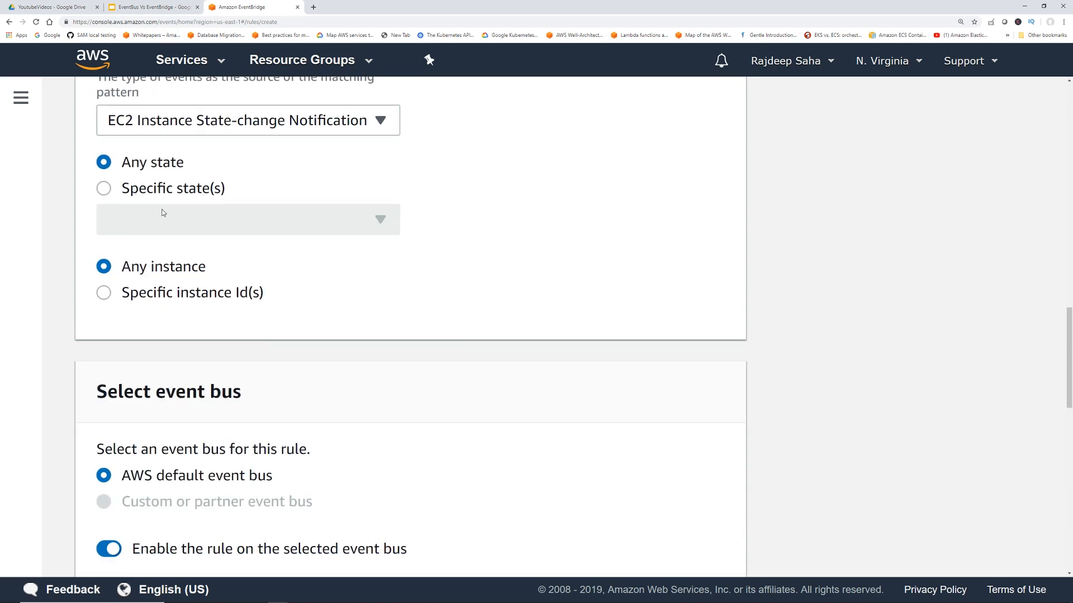
{"action": "scroll", "scroll_direction": "down", "scroll_amount": 3}
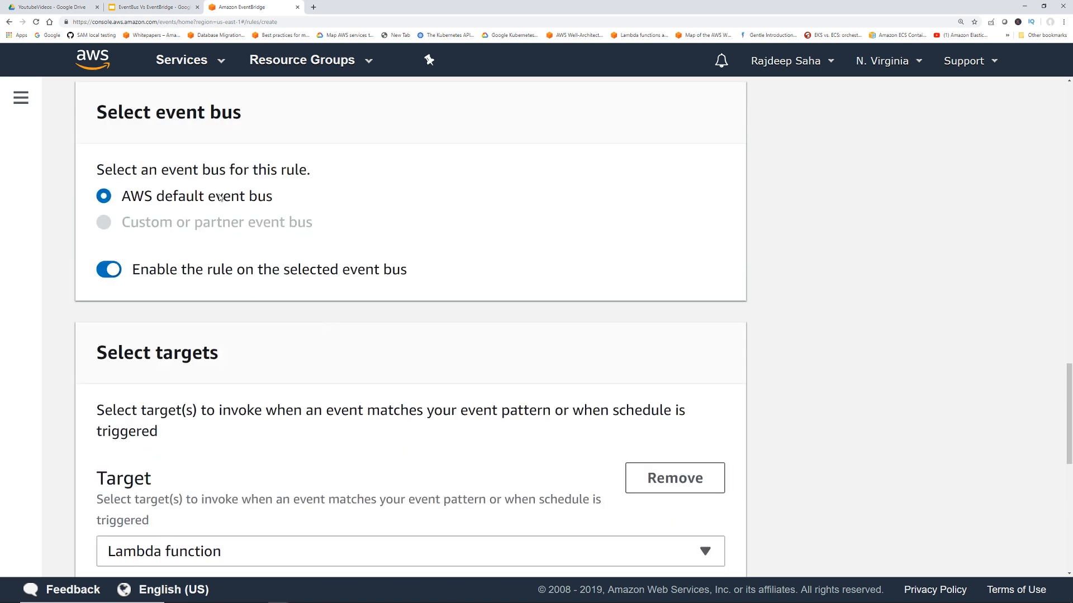
{"action": "mouse_move", "coordinate": [346, 365]}
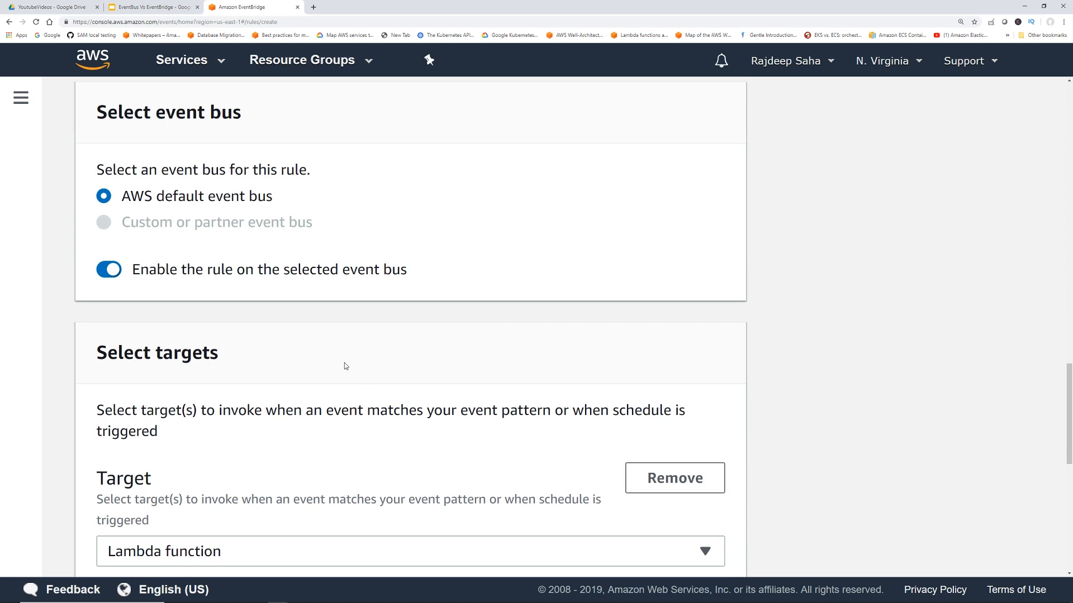
{"action": "mouse_move", "coordinate": [175, 206]}
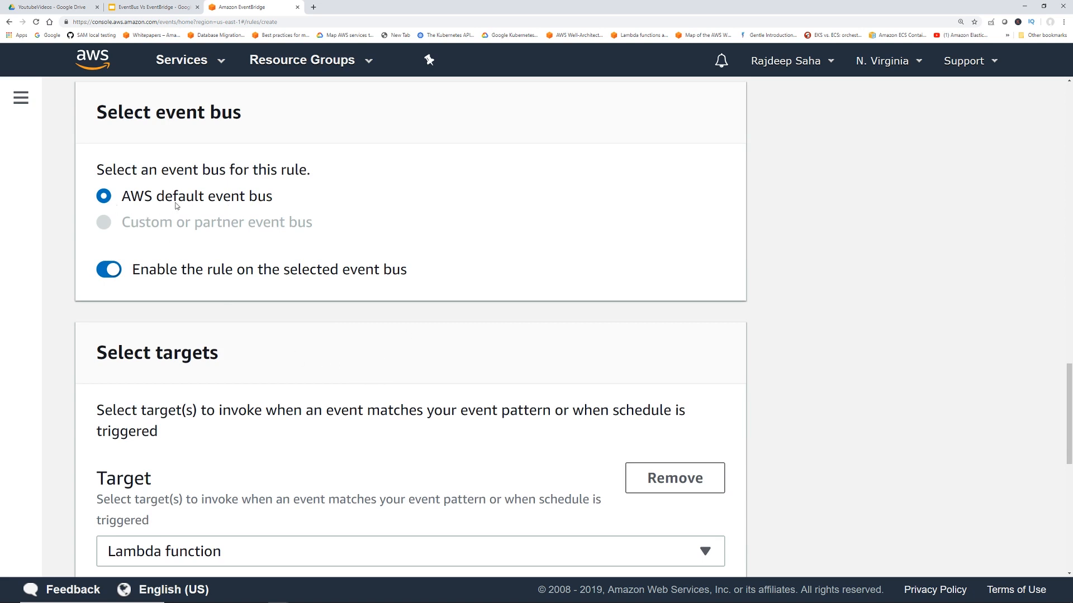
{"action": "mouse_move", "coordinate": [381, 366]}
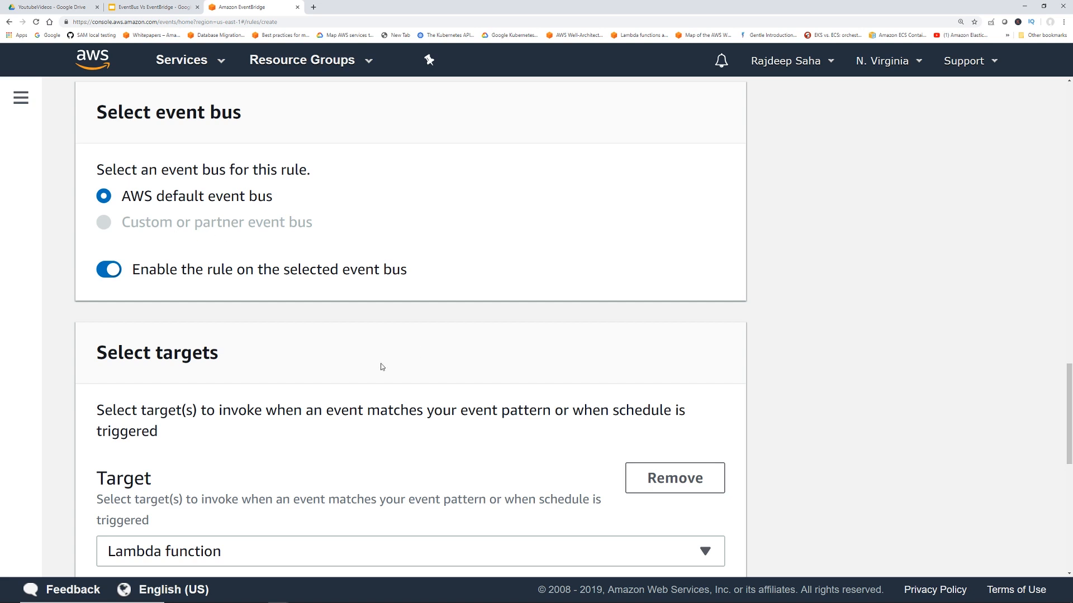
- Review and keep Lambda function as the EventBridge rule's target
{"action": "scroll", "scroll_direction": "down", "scroll_amount": 3}
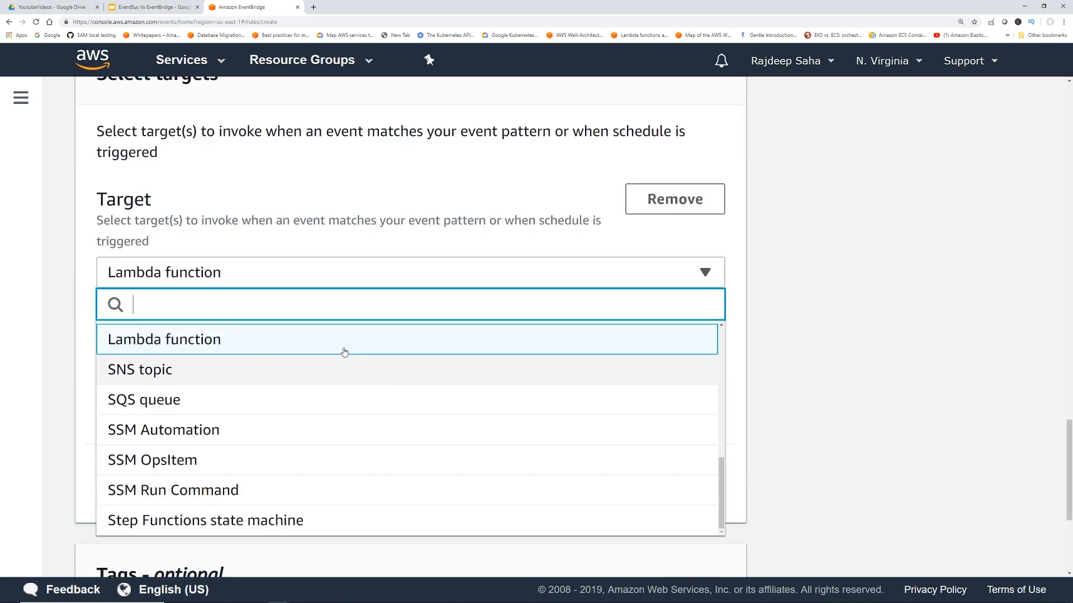
{"action": "left_click", "coordinate": [163, 339]}
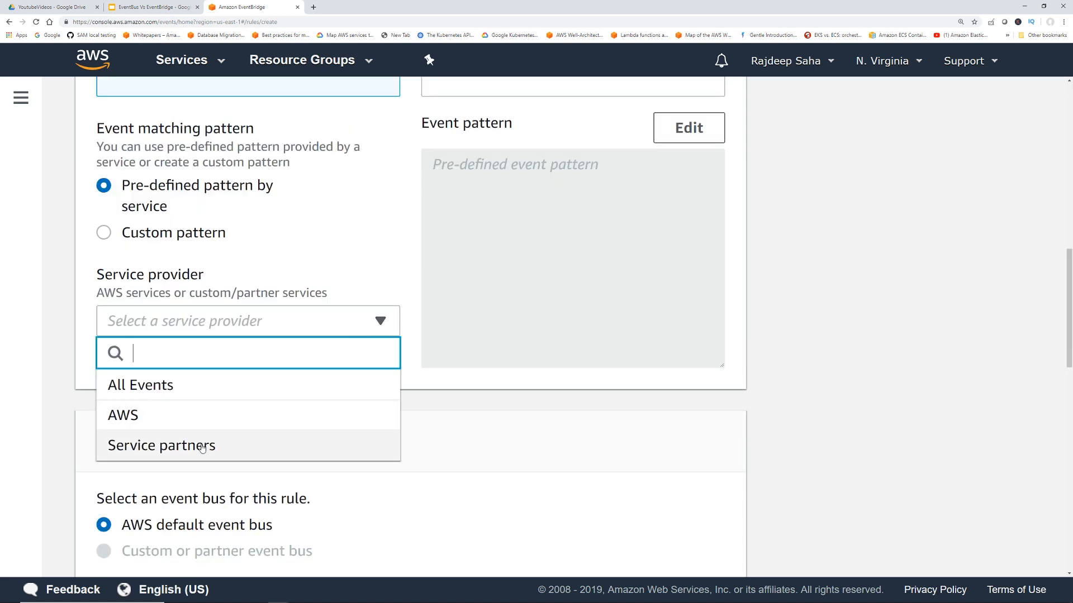
- Make the Service partner Zendesk the rule's event source
{"action": "left_click", "coordinate": [161, 445]}
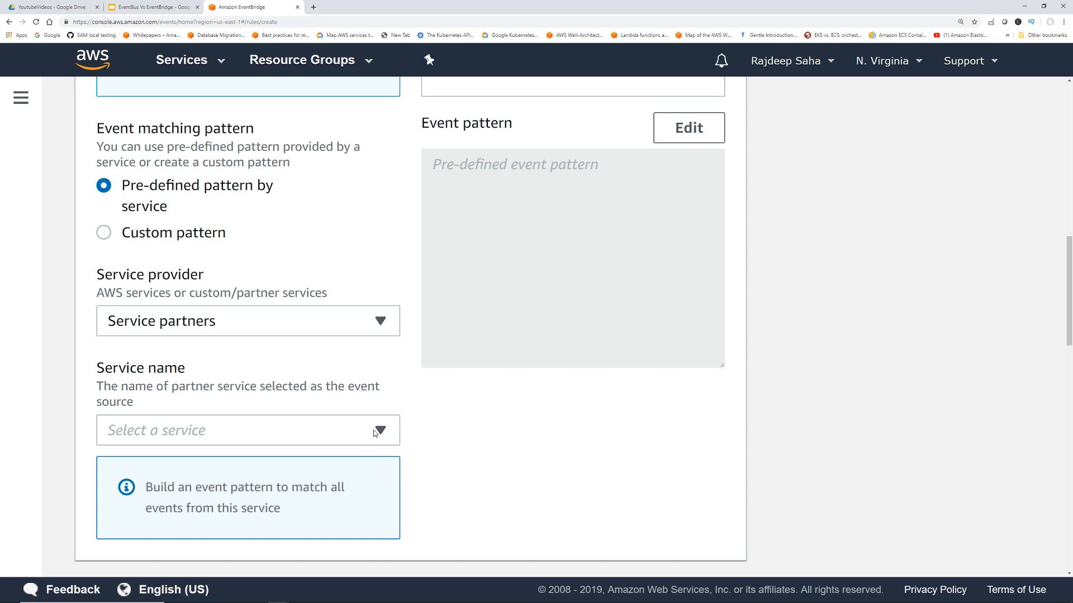
{"action": "left_click", "coordinate": [248, 430]}
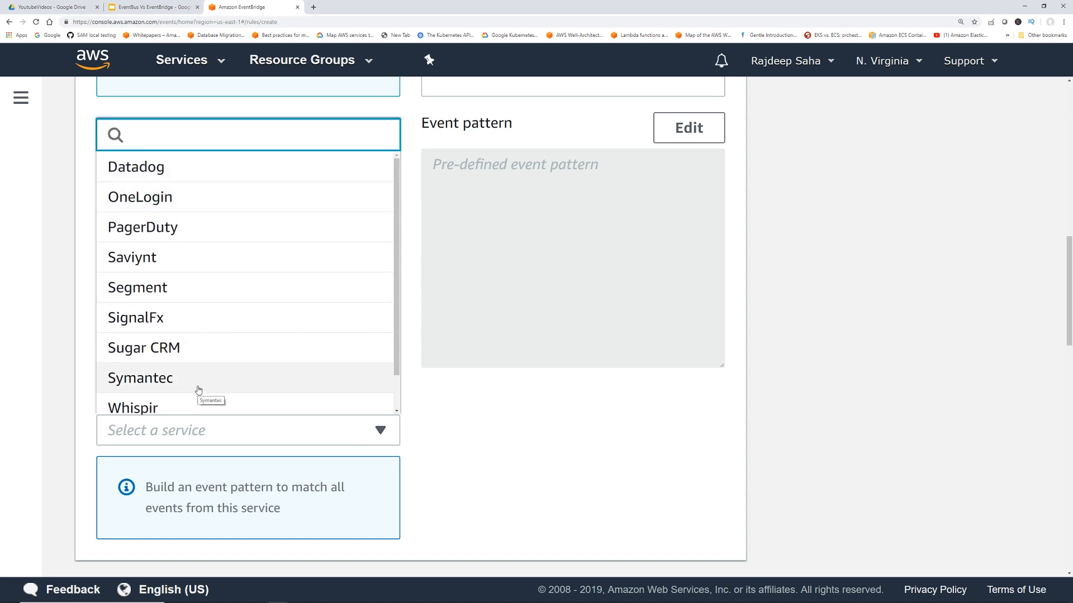
{"action": "scroll", "scroll_direction": "down", "scroll_amount": 3}
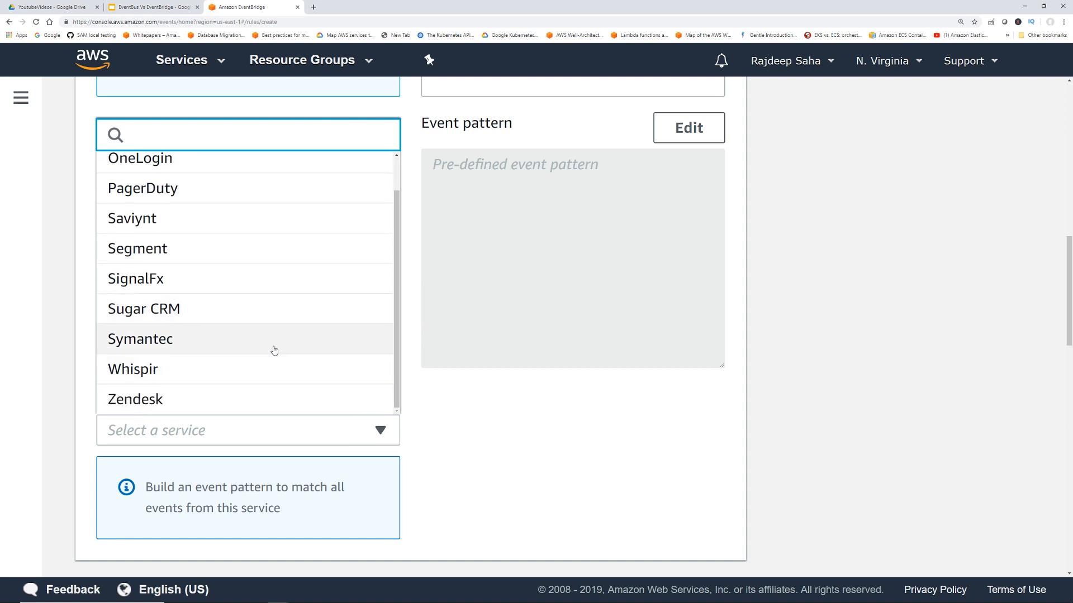
{"action": "mouse_move", "coordinate": [275, 350]}
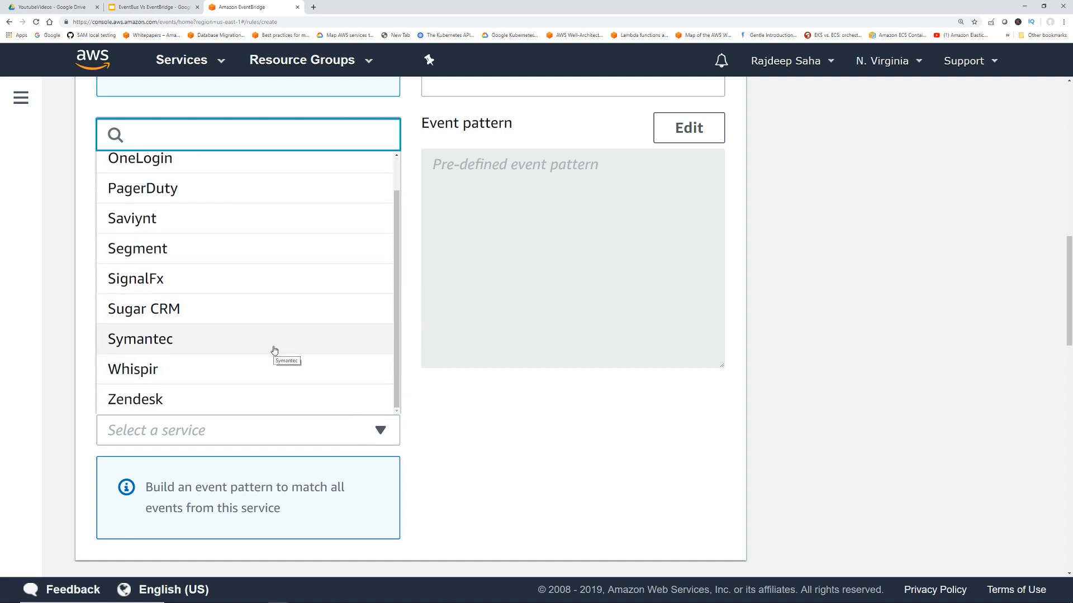
{"action": "left_click", "coordinate": [134, 399]}
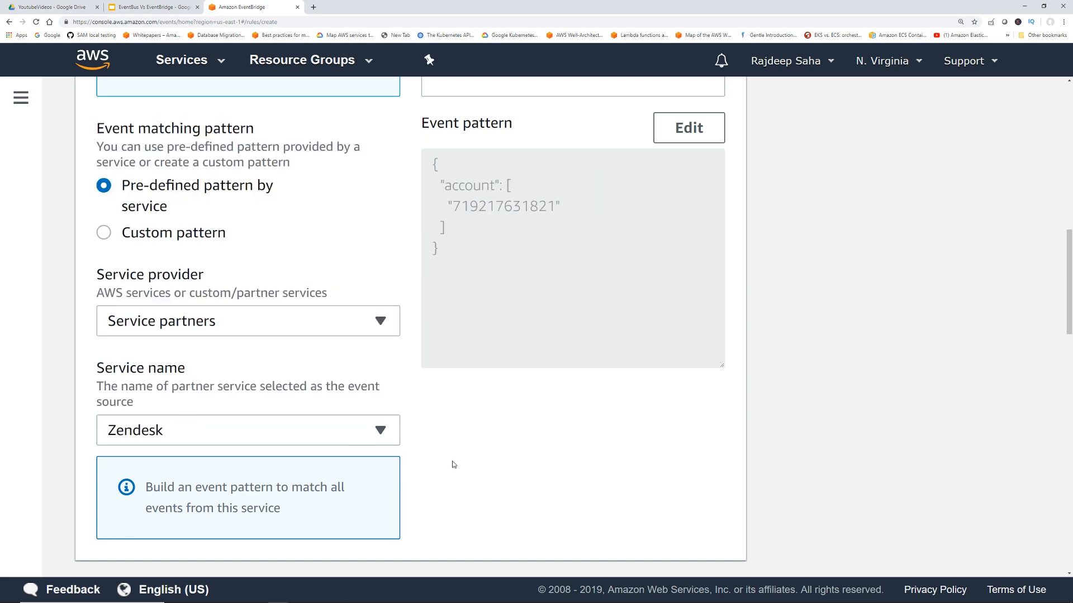
{"action": "scroll", "scroll_direction": "down", "scroll_amount": 3}
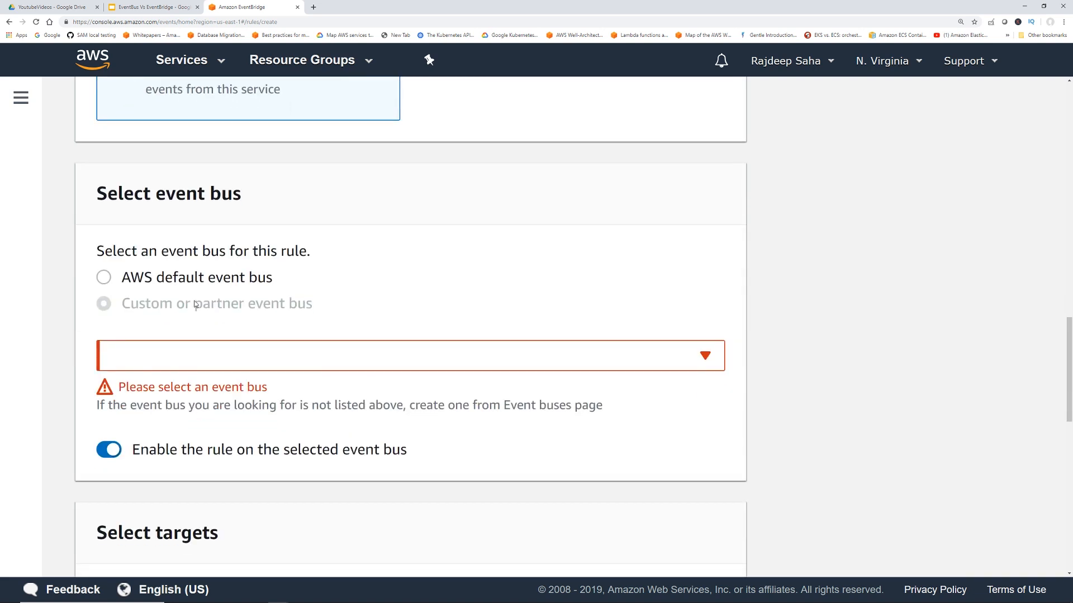
- Select the AWS default event bus for the rule and move down to the Select targets section
{"action": "left_click", "coordinate": [103, 277]}
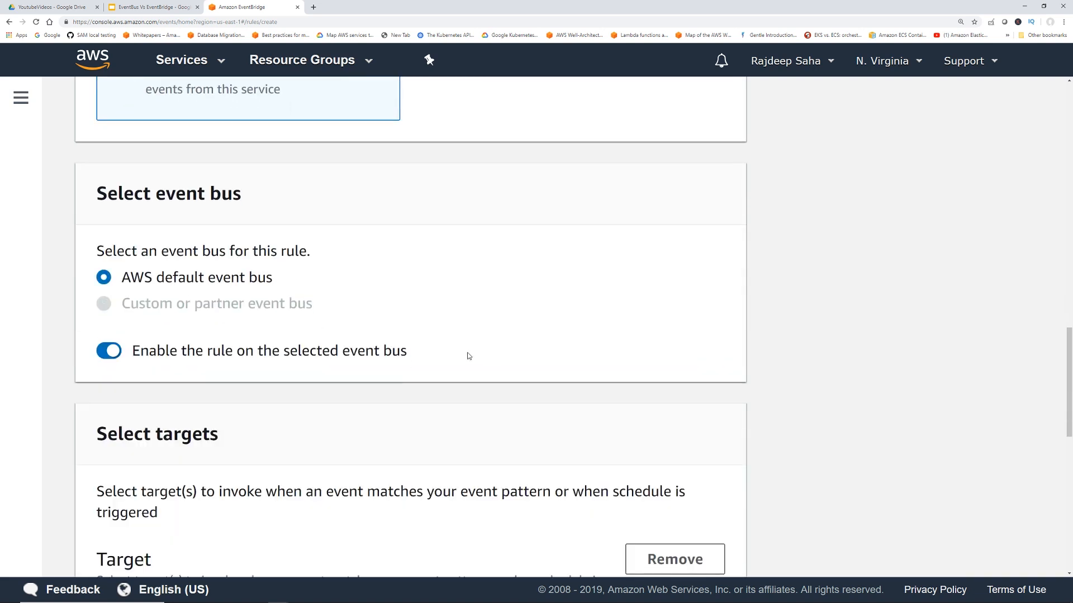
{"action": "scroll", "scroll_direction": "down", "scroll_amount": 3}
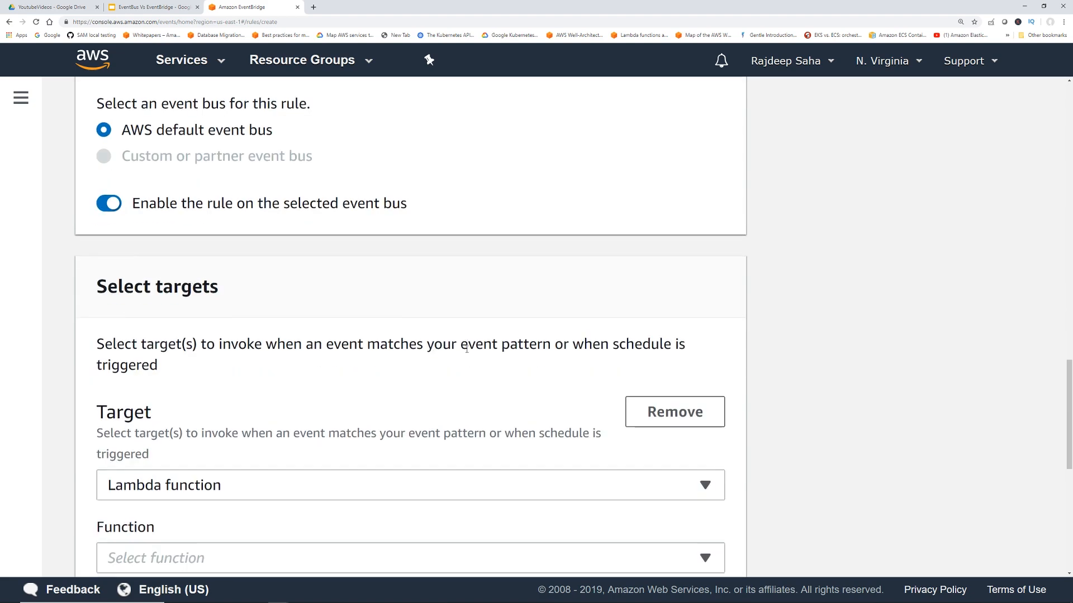
{"action": "scroll", "scroll_direction": "down", "scroll_amount": 3}
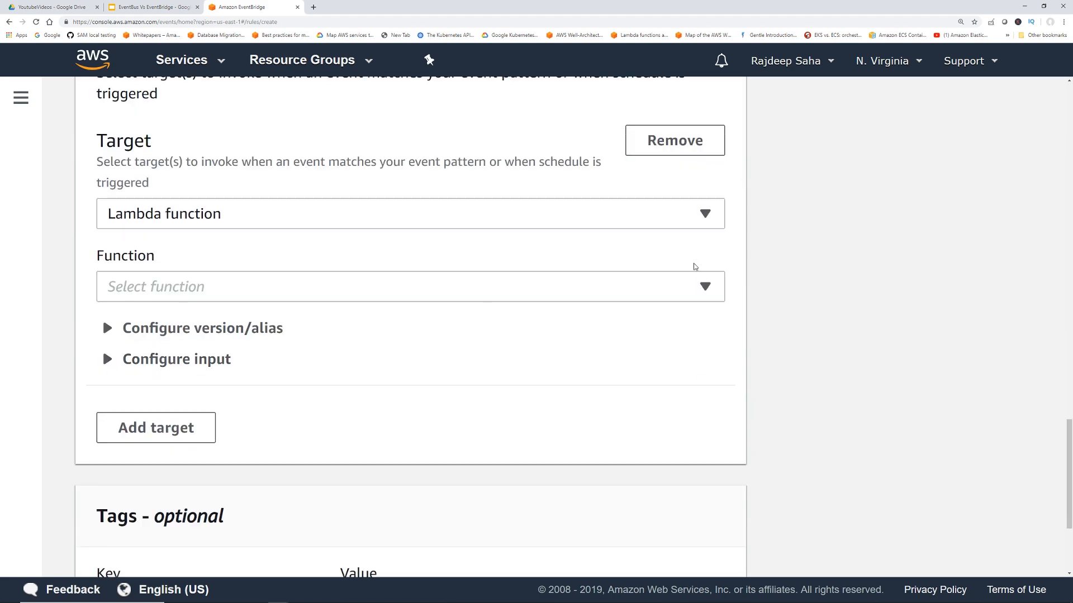